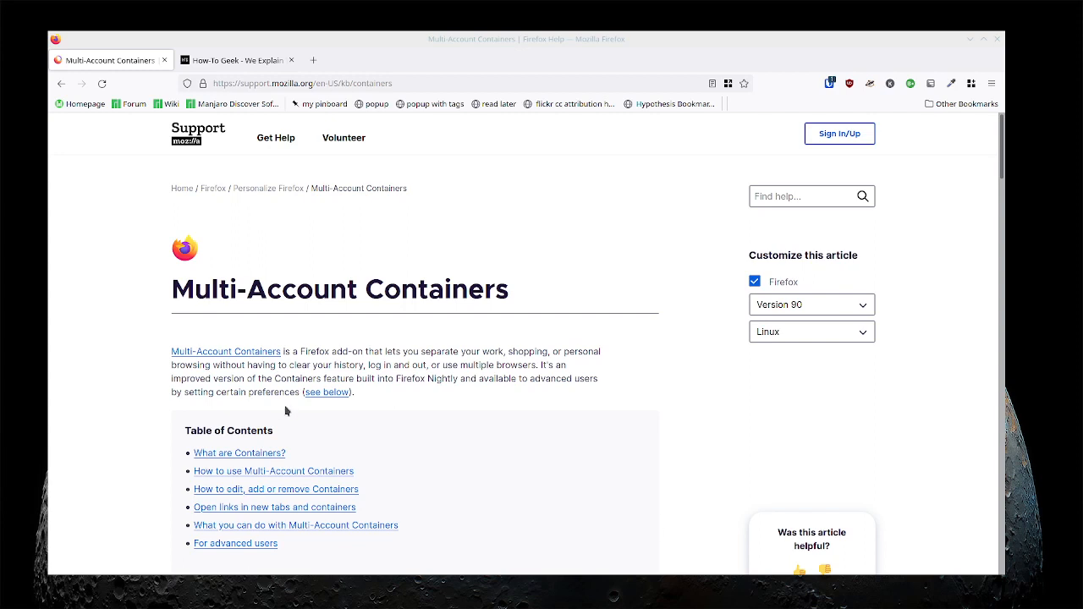
mouse_move(466, 322)
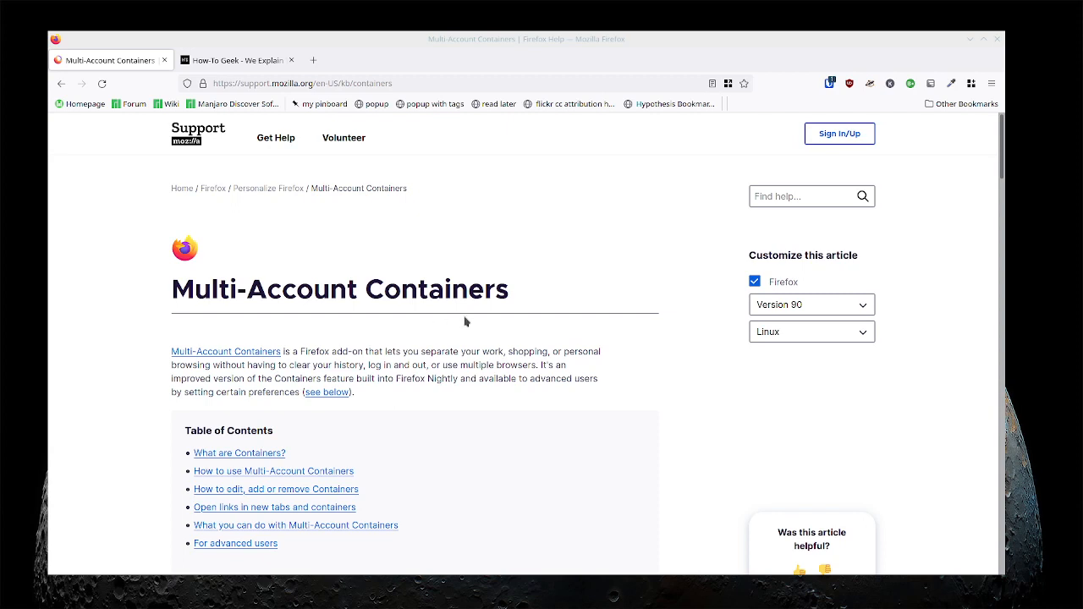
mouse_move(495, 350)
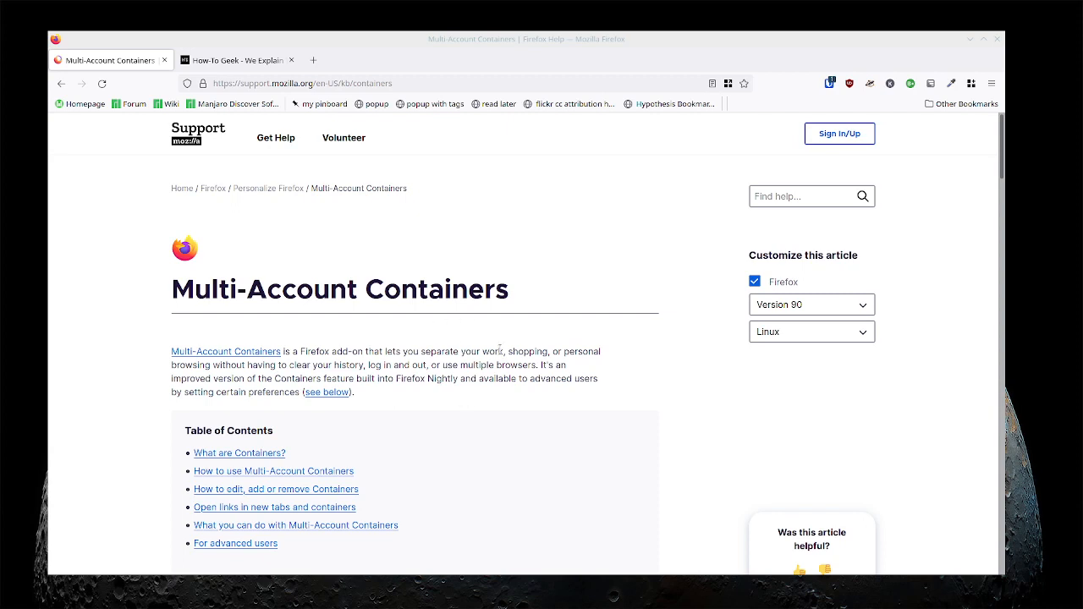
mouse_move(402, 257)
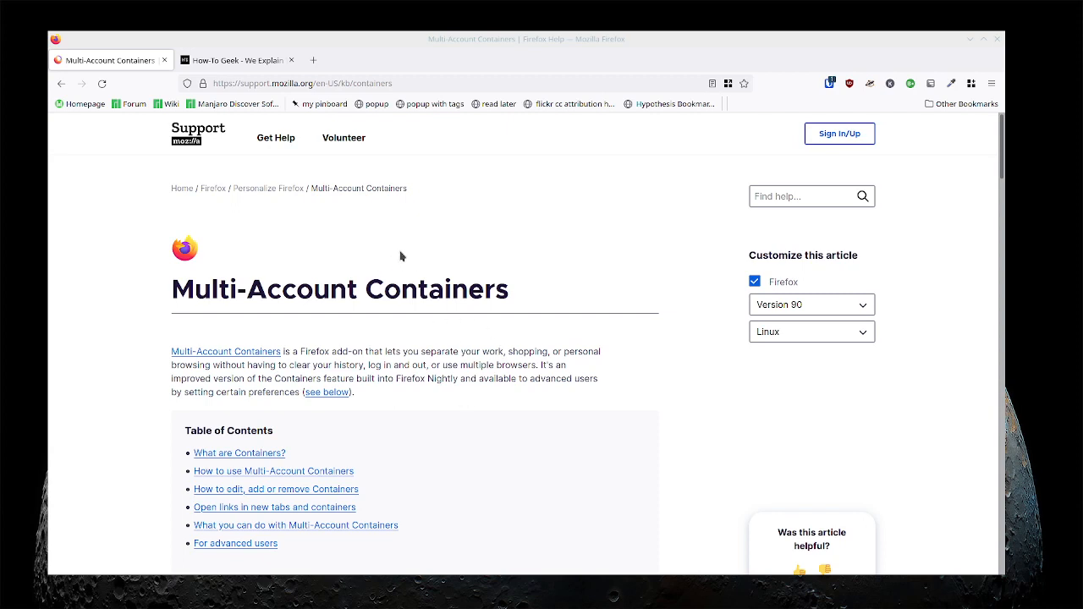
mouse_move(573, 211)
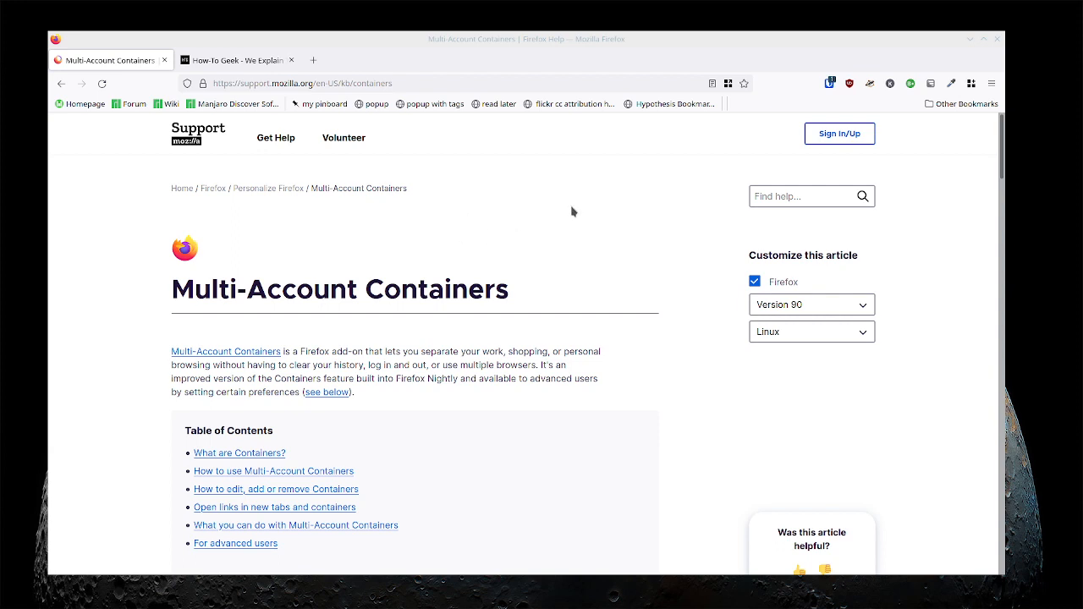
- Reveal the new-tab container list (Google, Work, Facebook, Socials, Personal, Amazon, AIE) and dismiss it
click(971, 82)
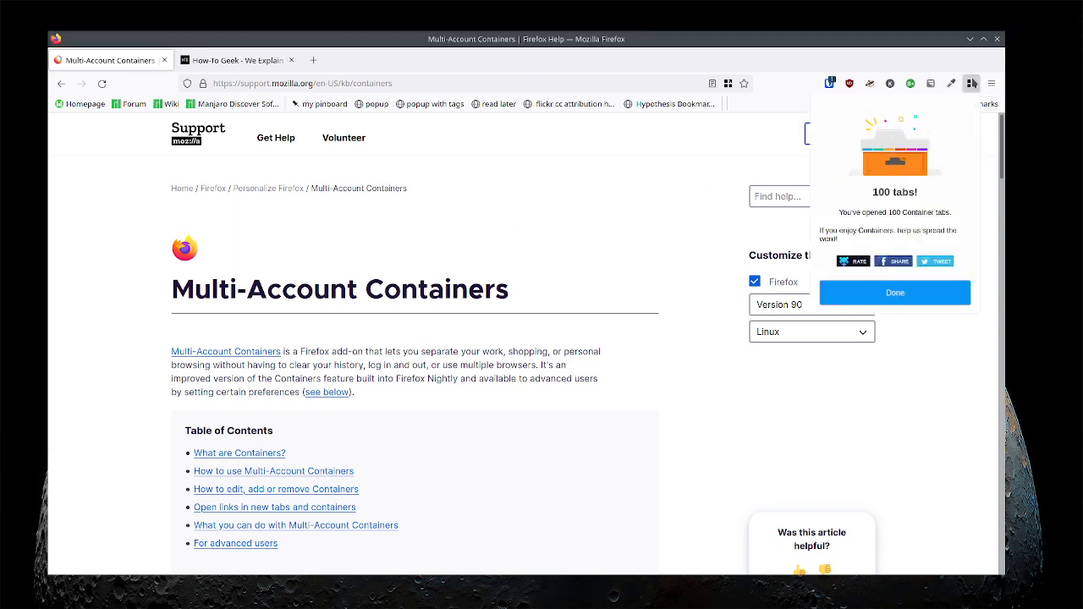
click(894, 292)
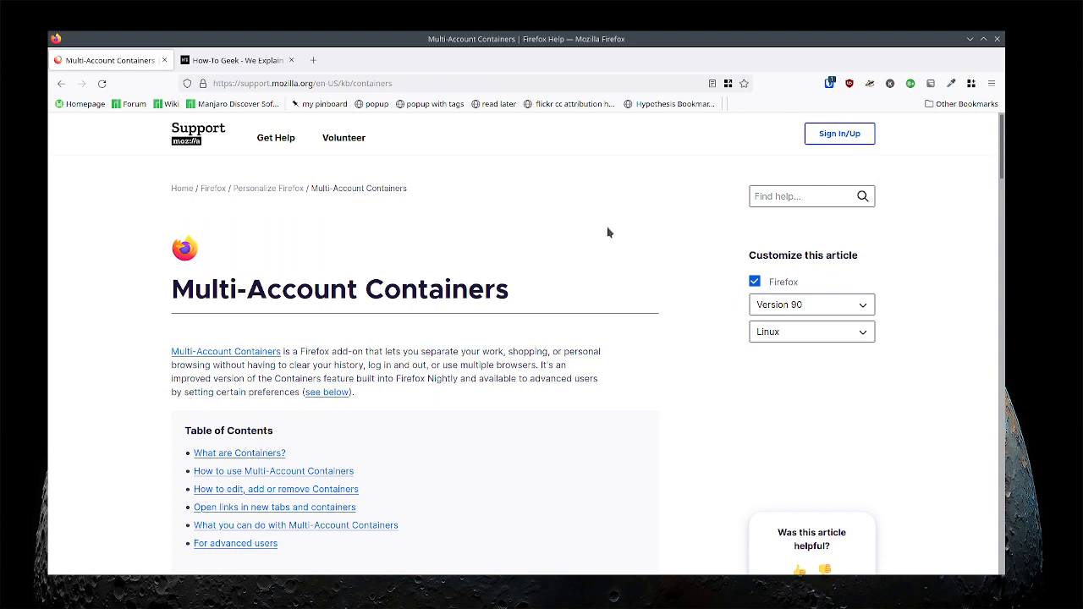
mouse_move(523, 243)
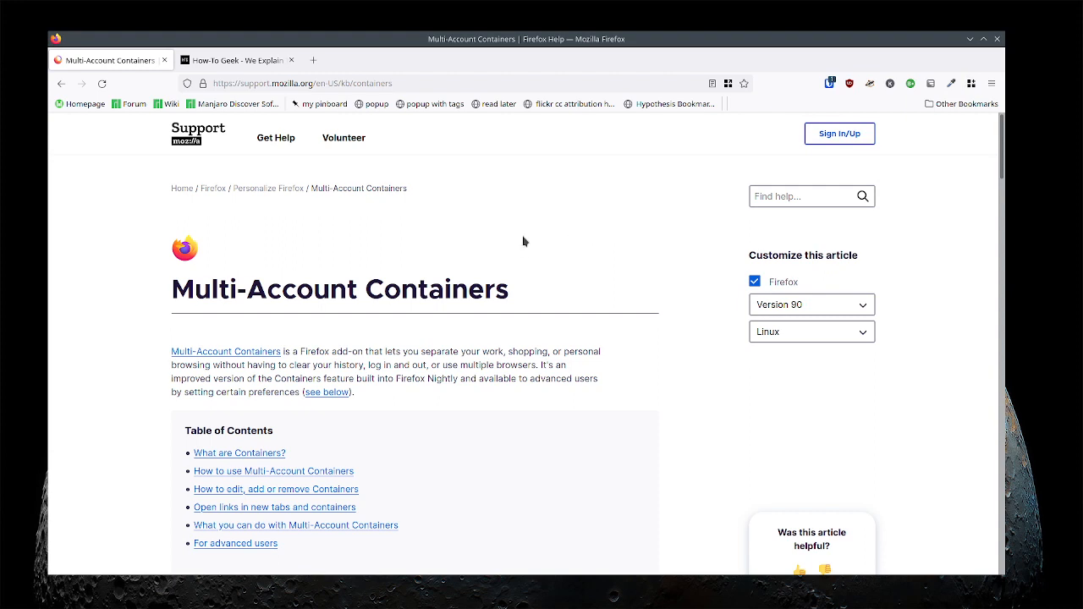
mouse_move(380, 221)
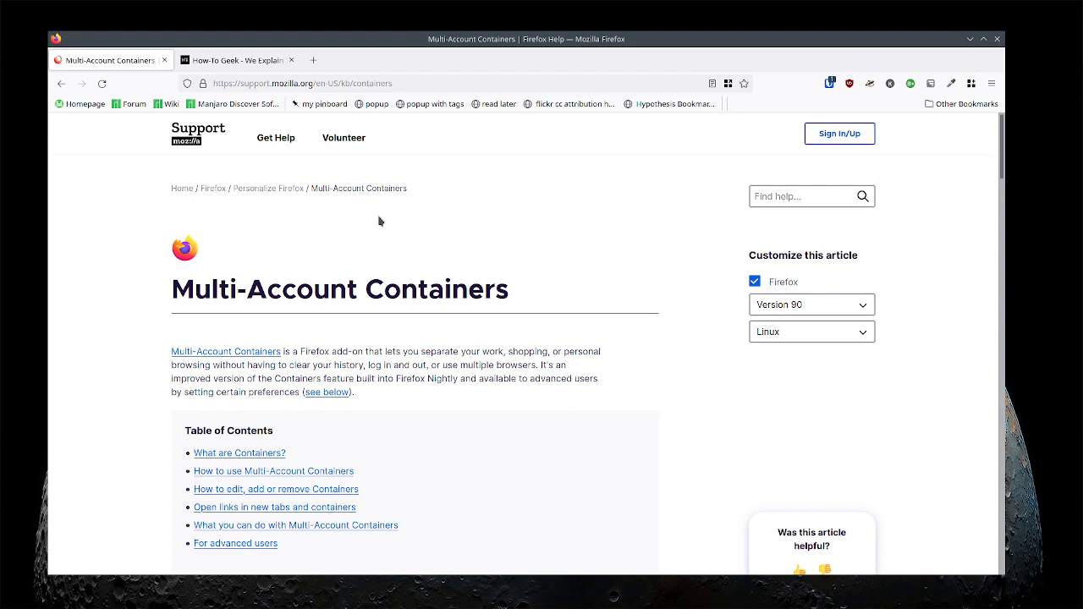
click(330, 83)
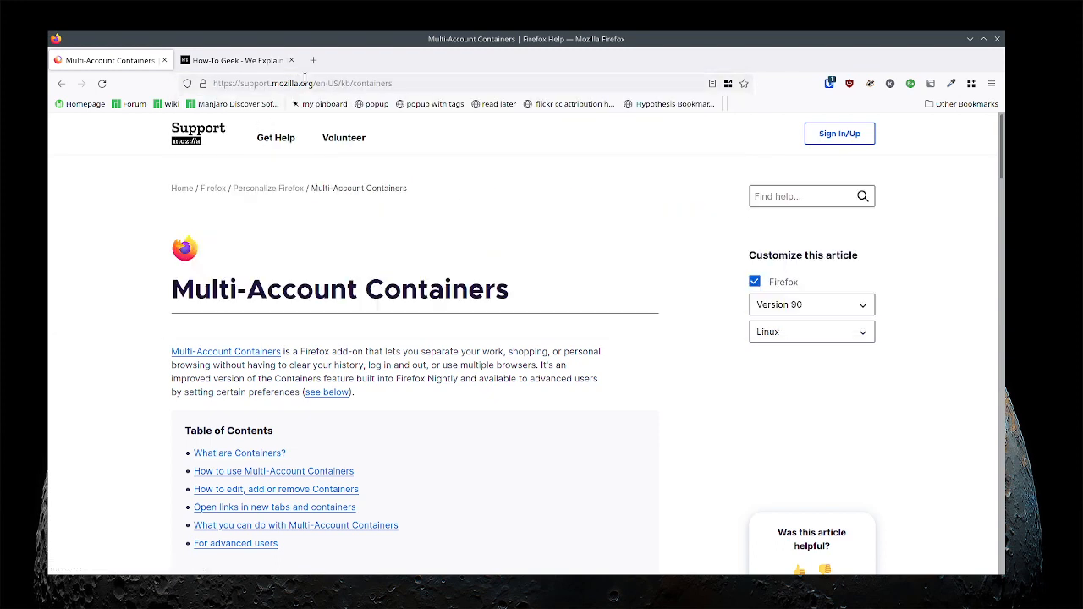
mouse_move(313, 60)
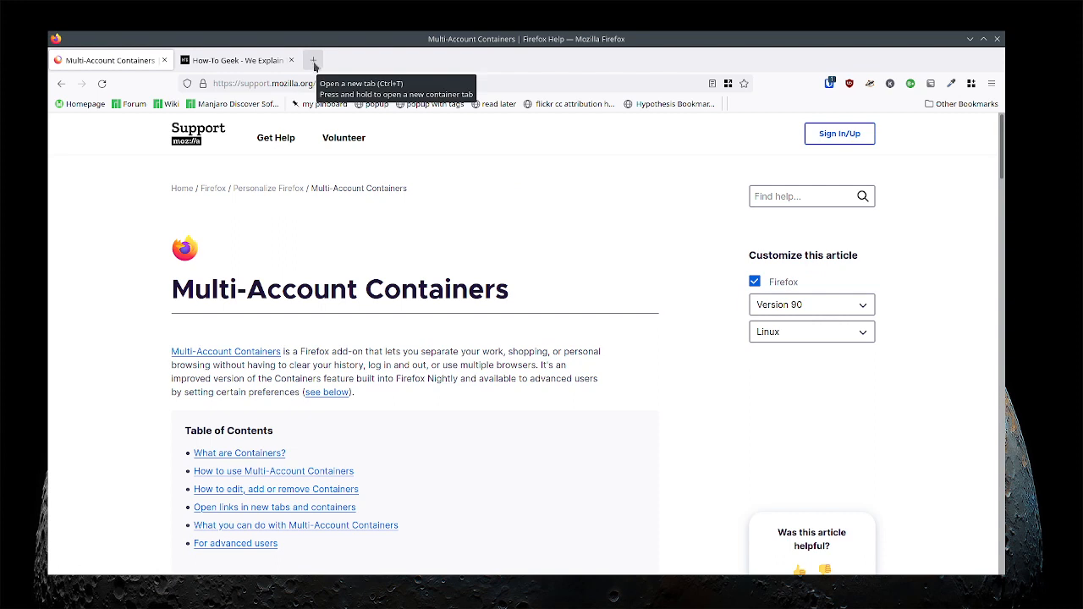
click(311, 60)
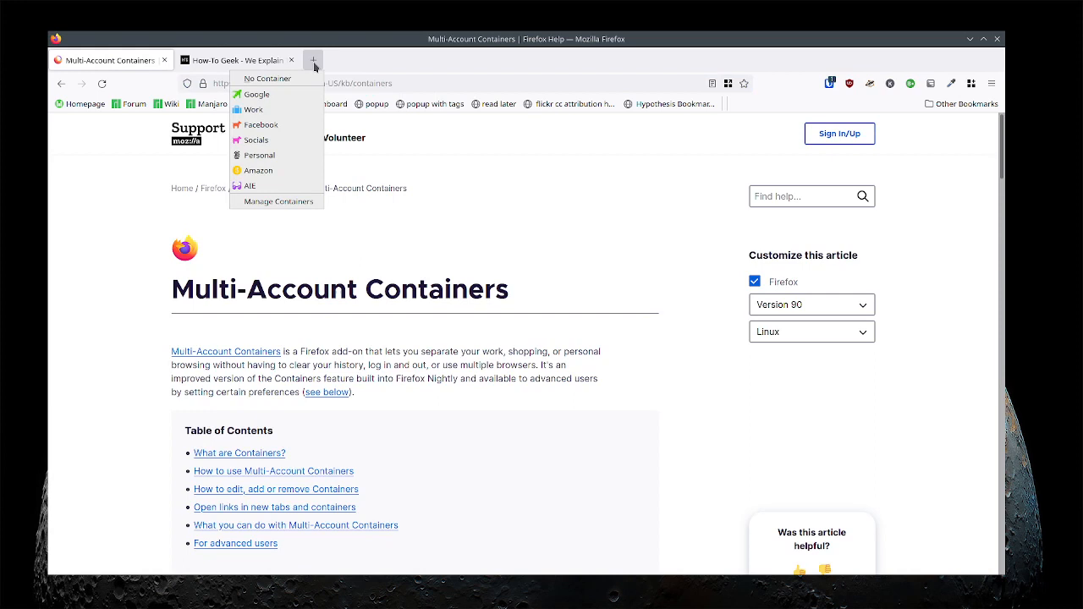
mouse_move(282, 124)
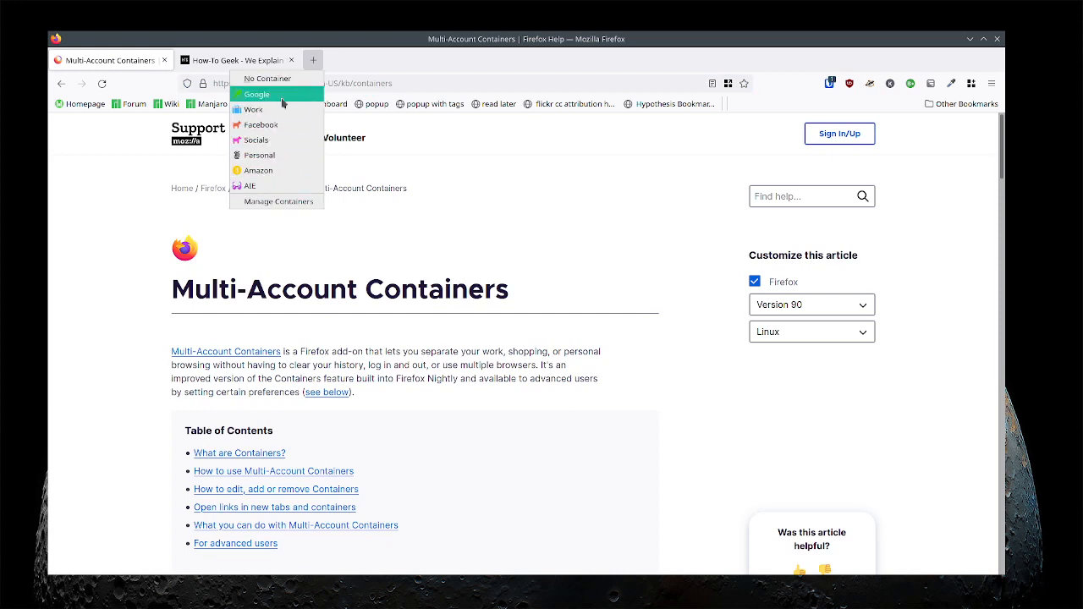
mouse_move(272, 127)
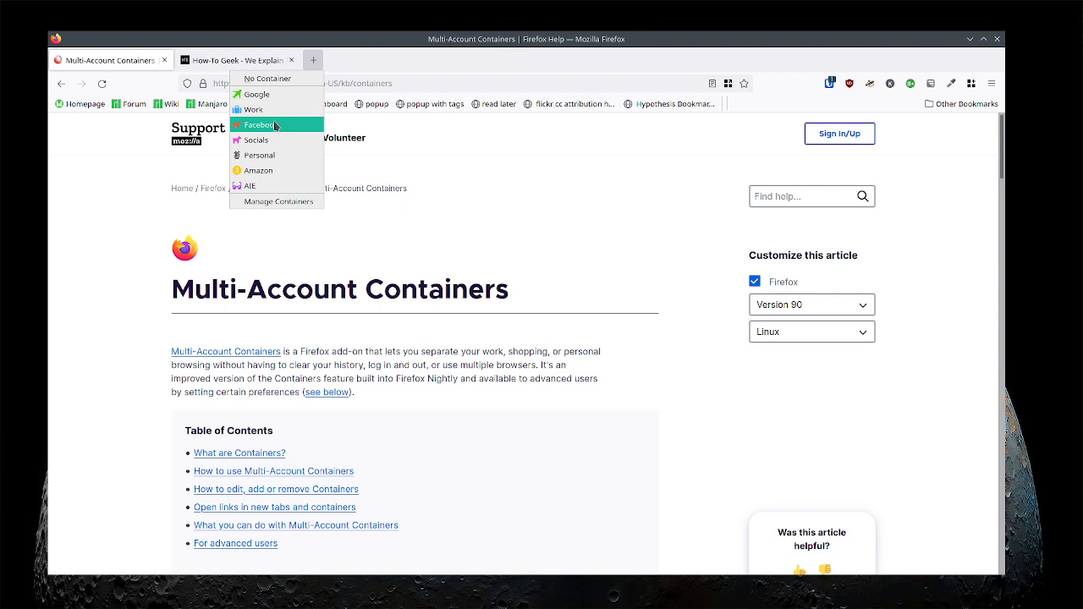
mouse_move(280, 144)
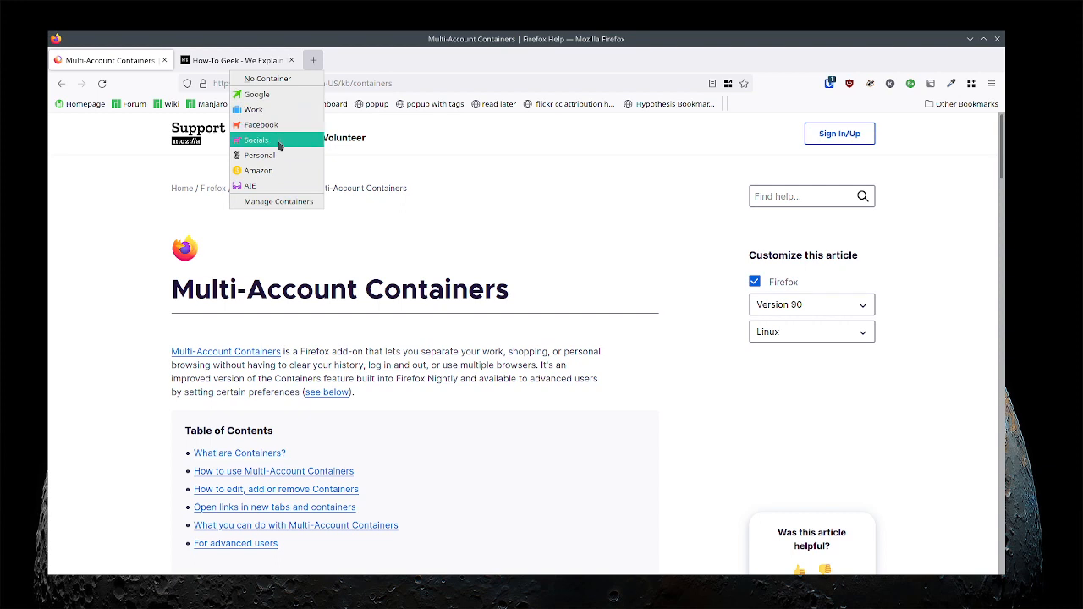
mouse_move(283, 116)
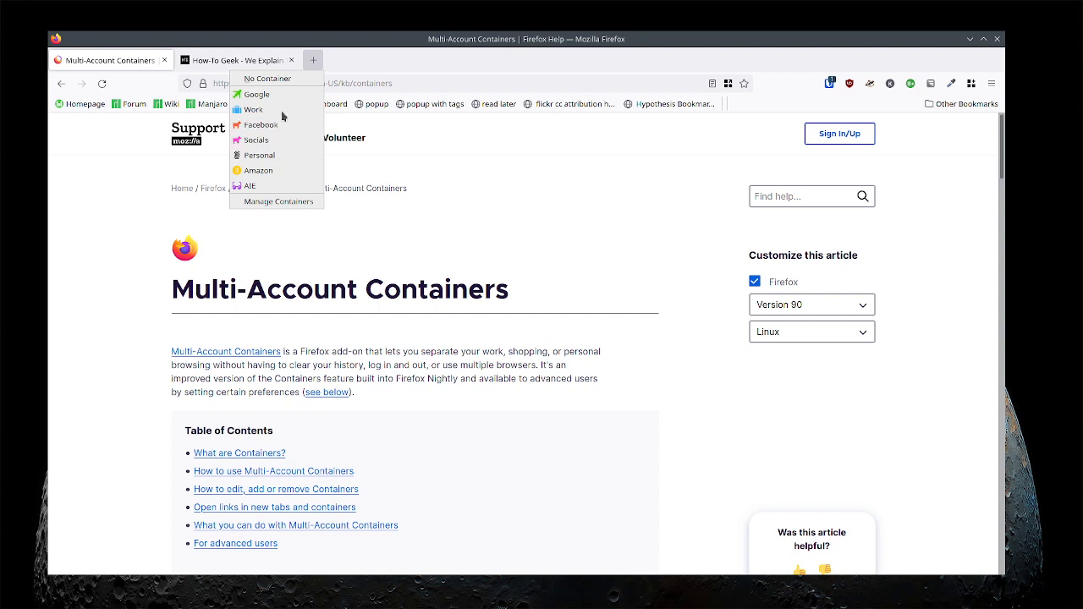
mouse_move(284, 98)
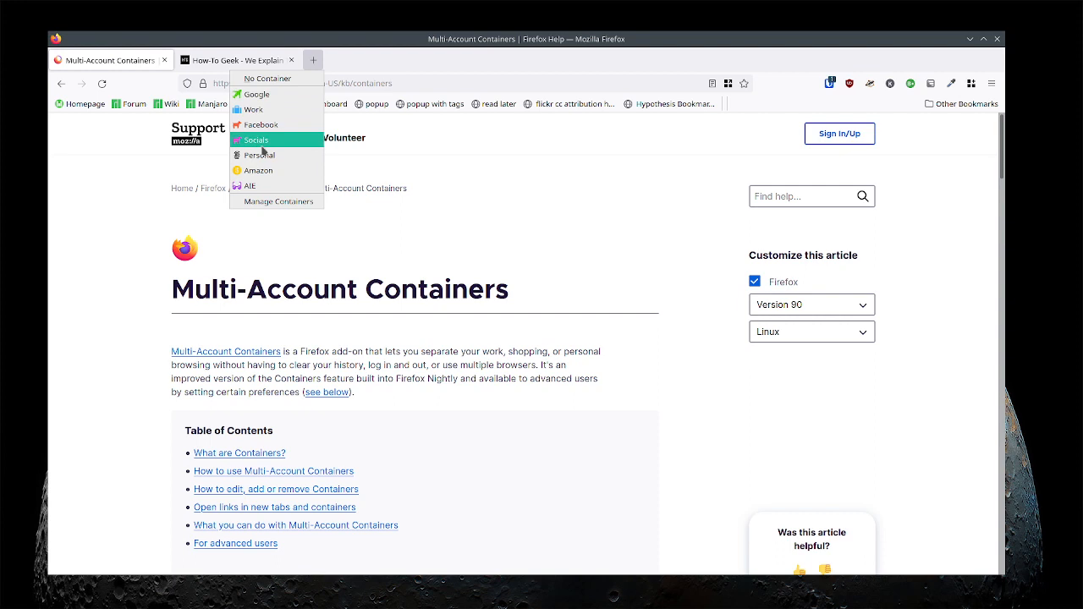
mouse_move(151, 218)
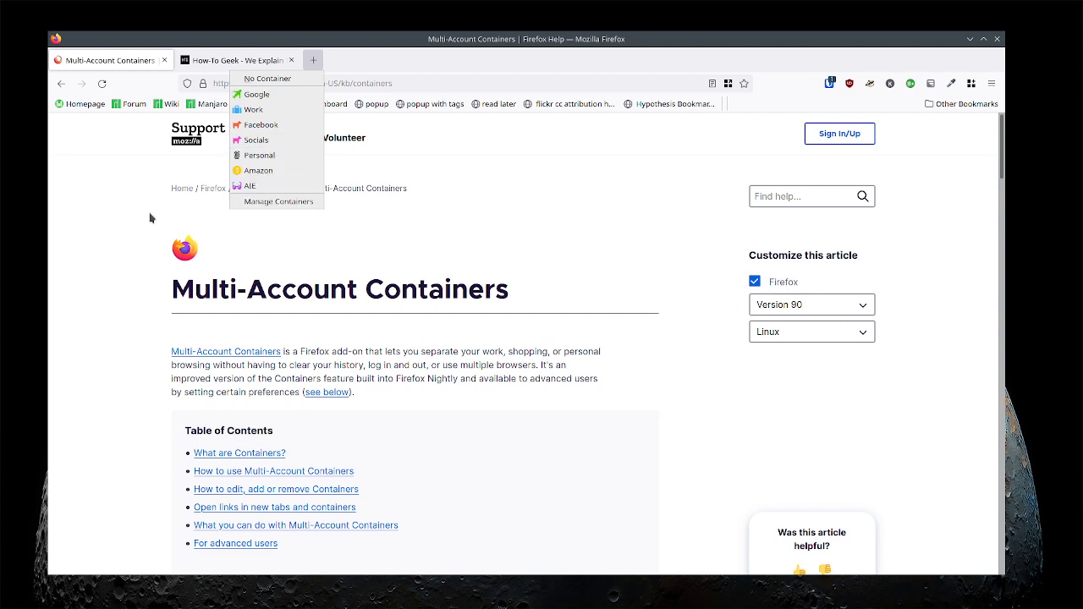
mouse_move(250, 185)
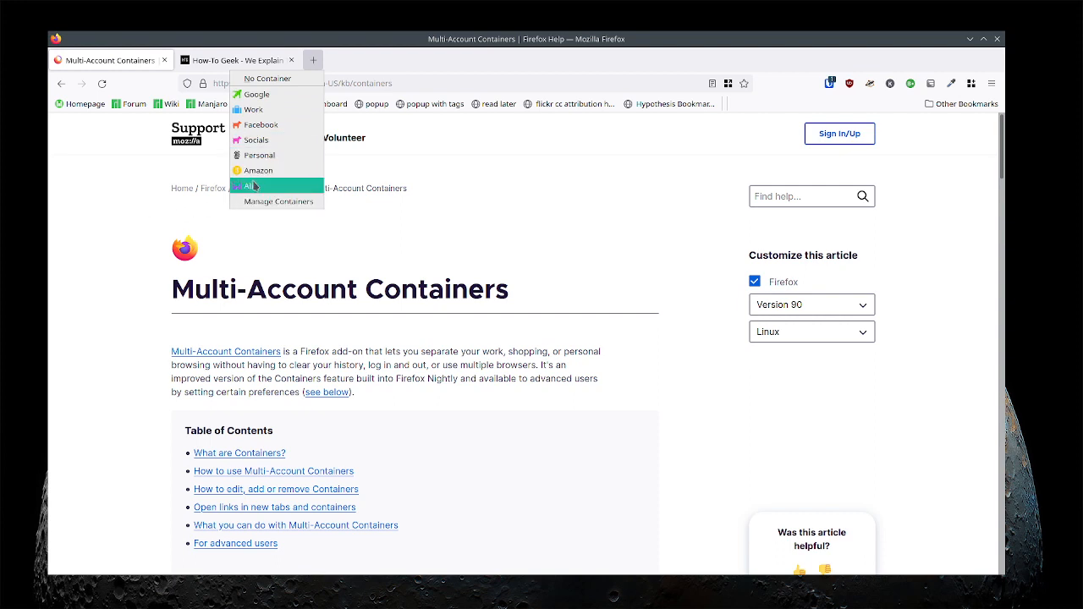
mouse_move(275, 110)
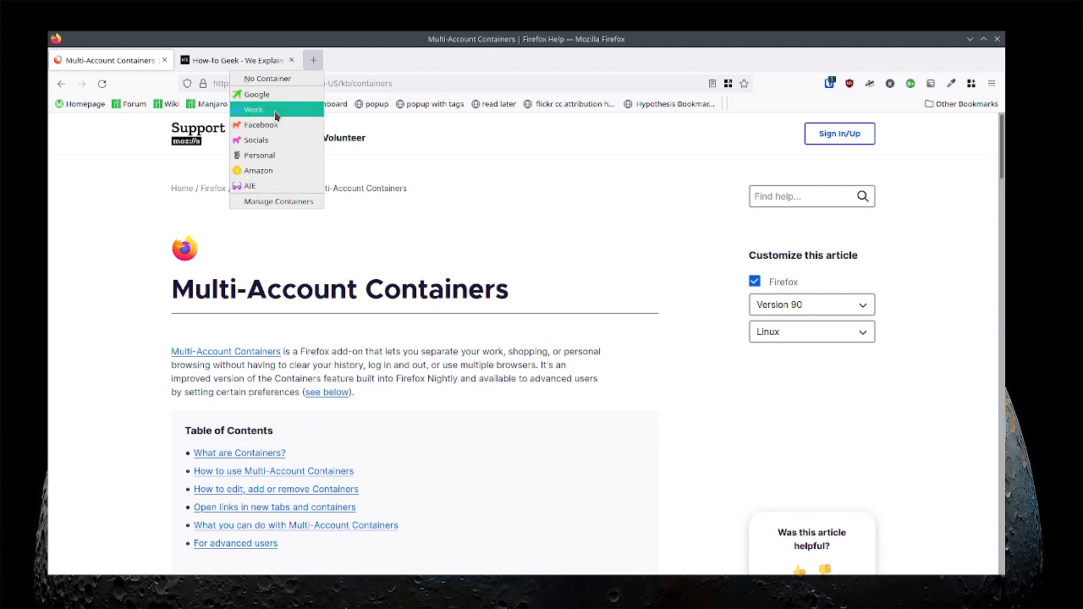
mouse_move(360, 218)
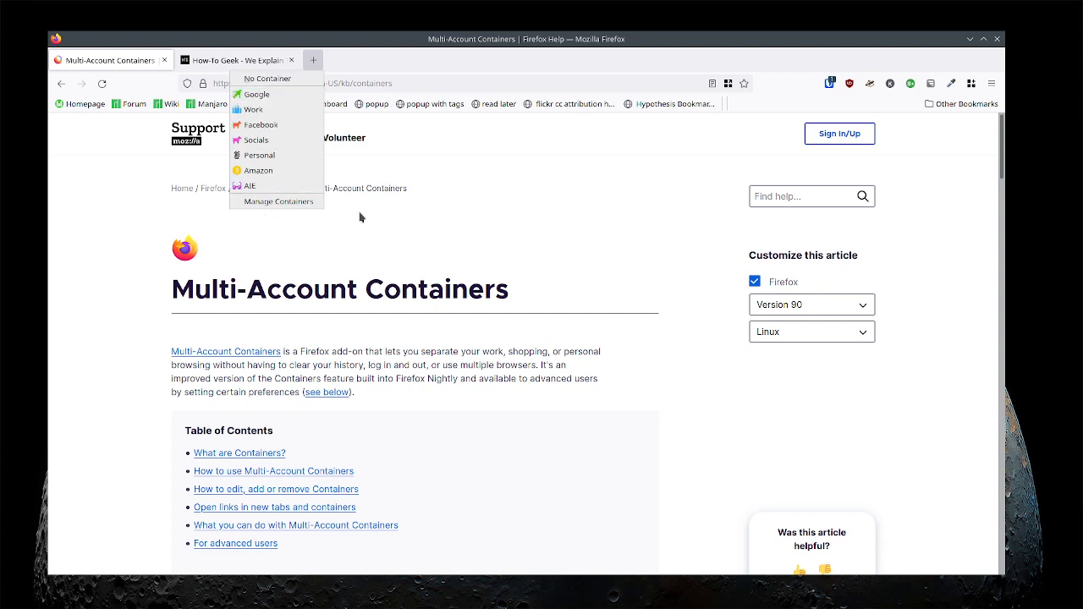
click(354, 220)
text(red)
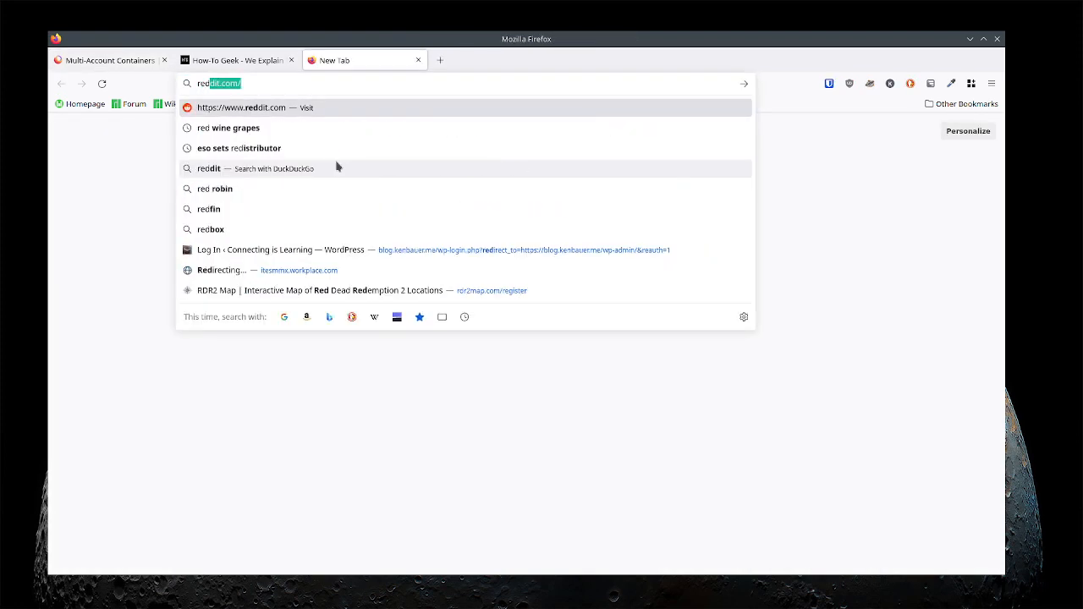
- Load the reddit.com front page in the new tab
click(241, 108)
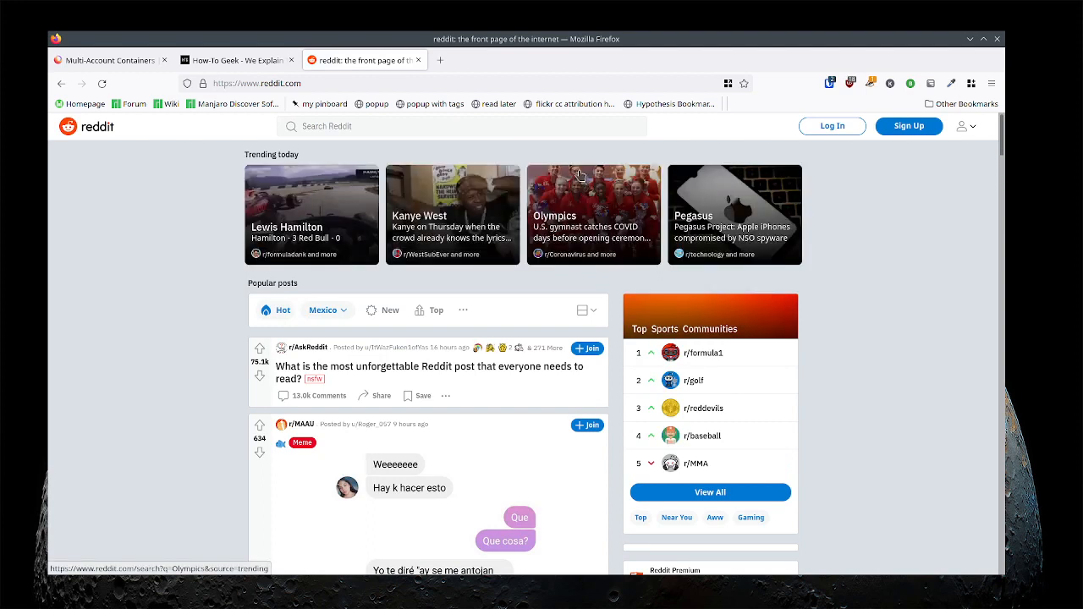
mouse_move(388, 67)
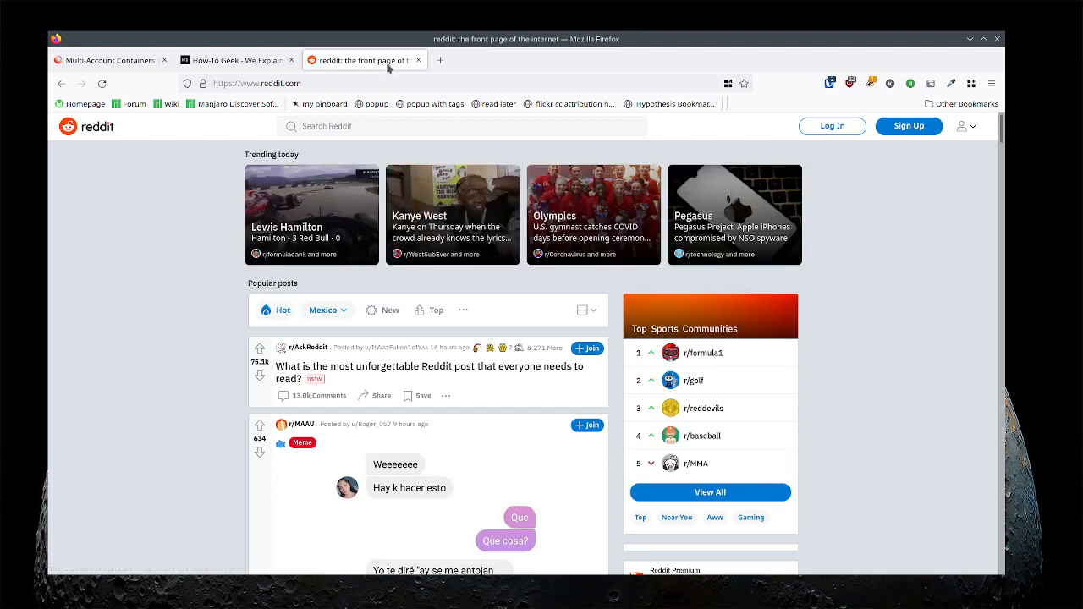
- Reopen the reddit tab in the Socials container via the tab's context menu
right_click(364, 60)
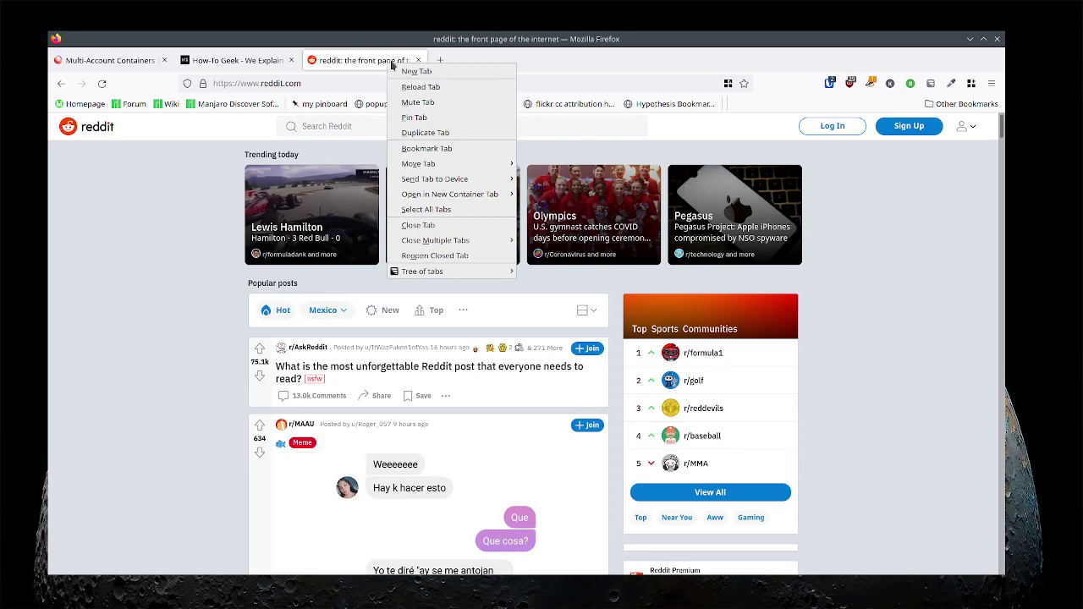
mouse_move(449, 194)
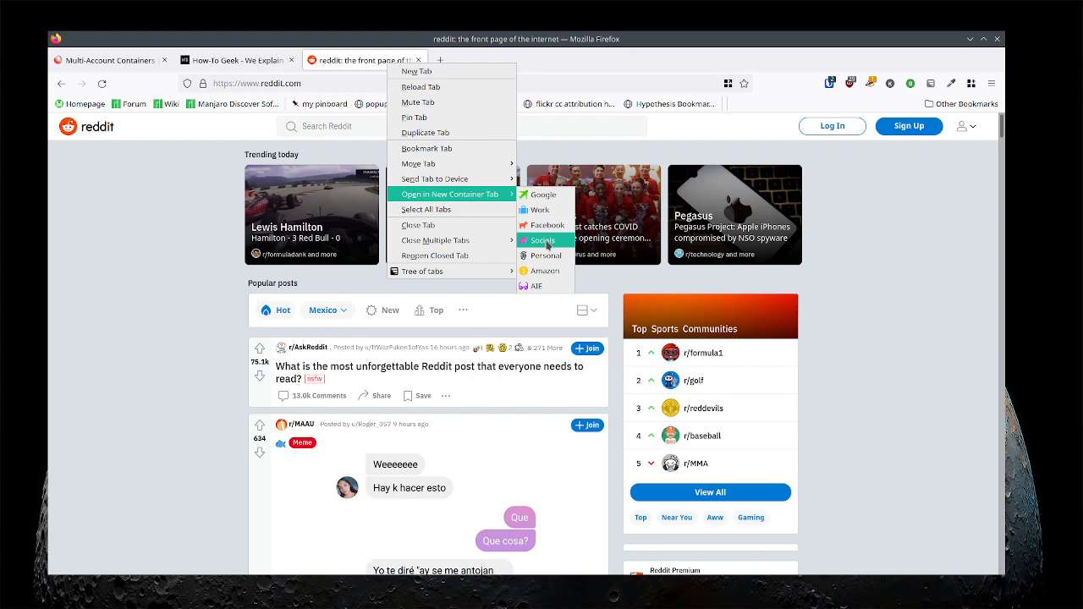
click(545, 241)
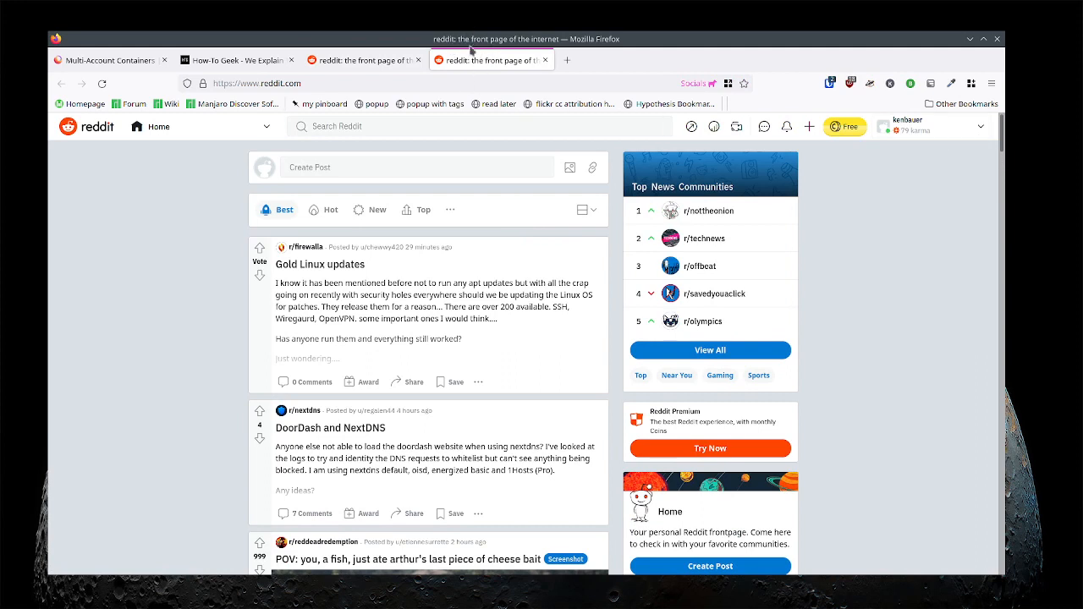
mouse_move(493, 59)
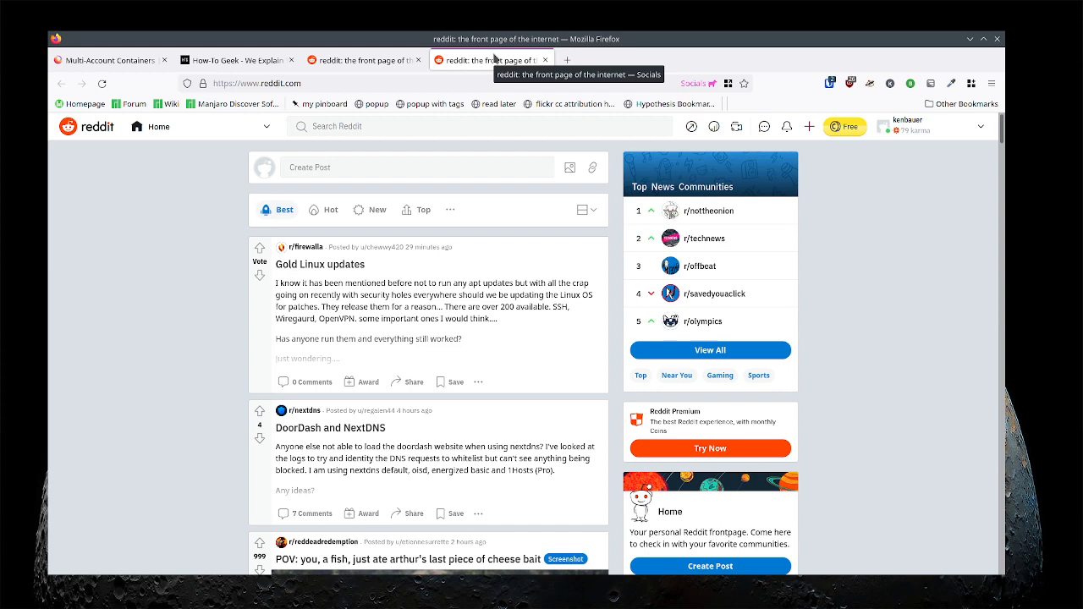
mouse_move(491, 62)
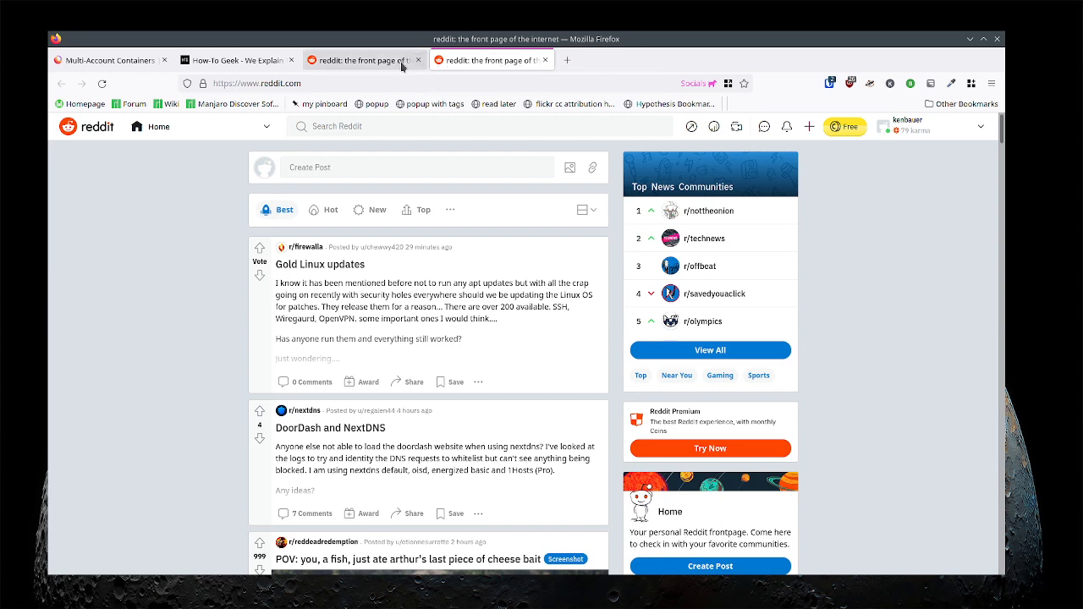
mouse_move(476, 60)
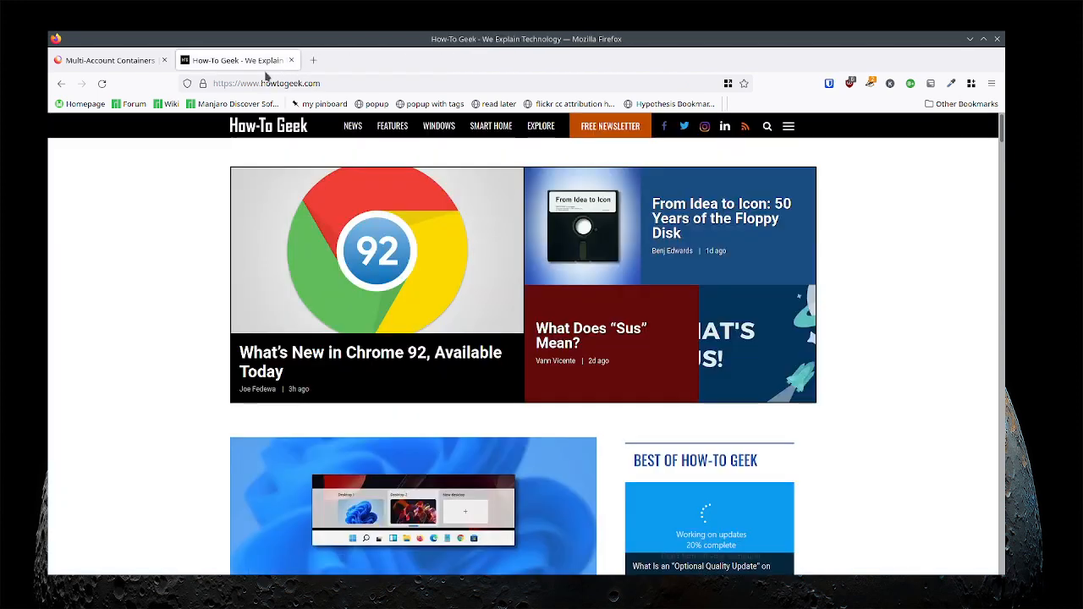
mouse_move(266, 60)
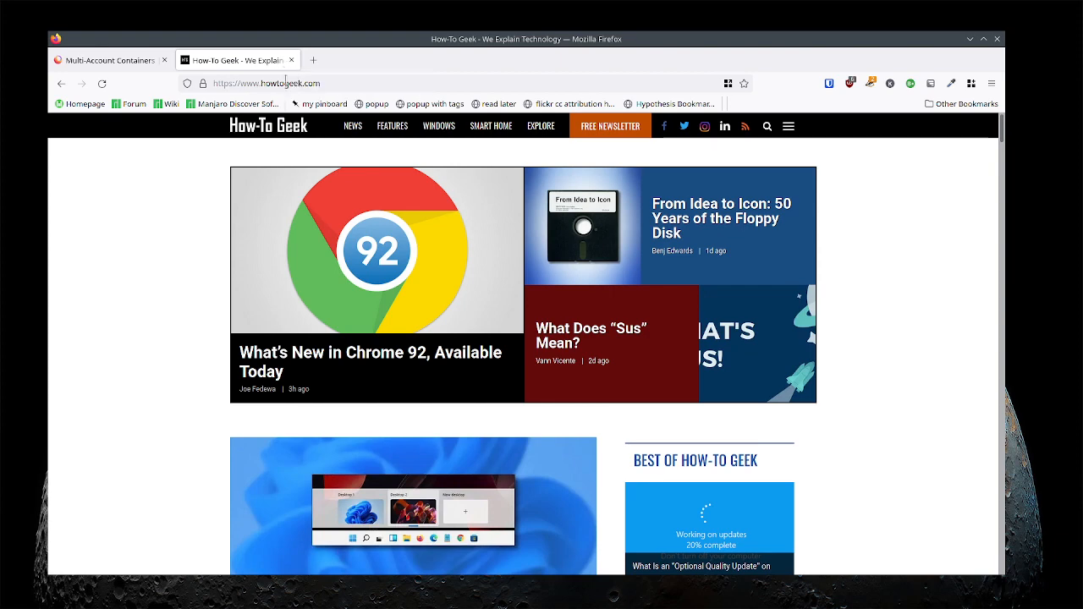
- Reopen the How-To Geek tab in the Socials container and bring up its tab options again
right_click(237, 59)
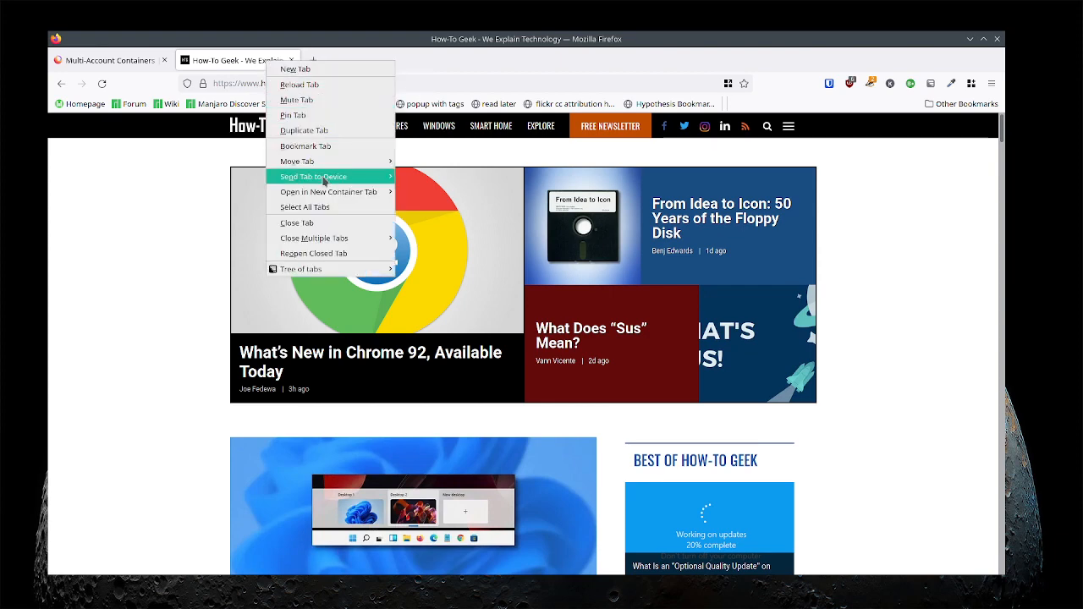
mouse_move(328, 191)
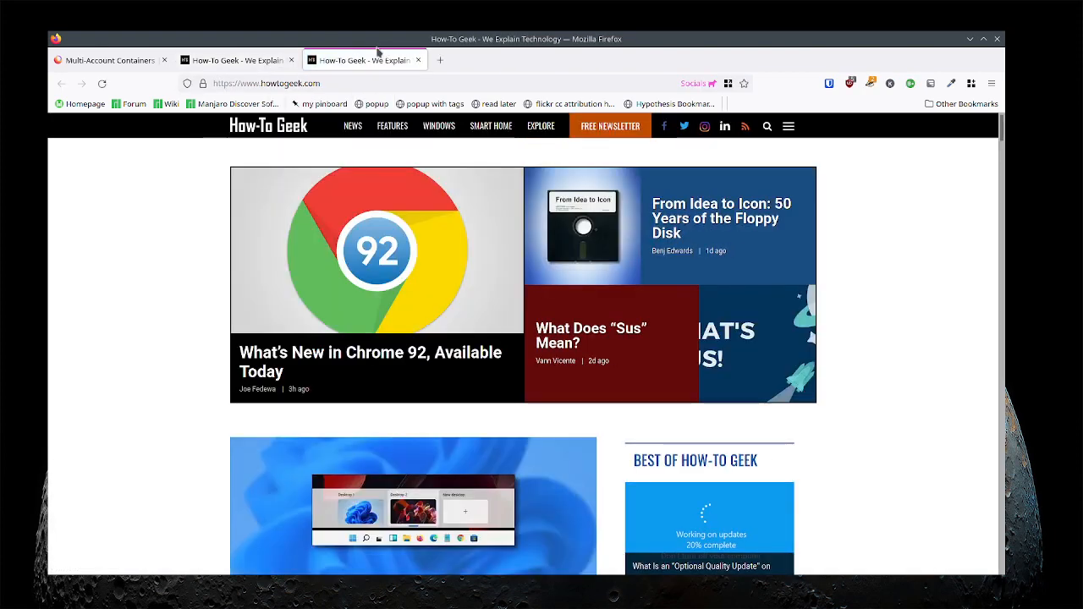
right_click(376, 59)
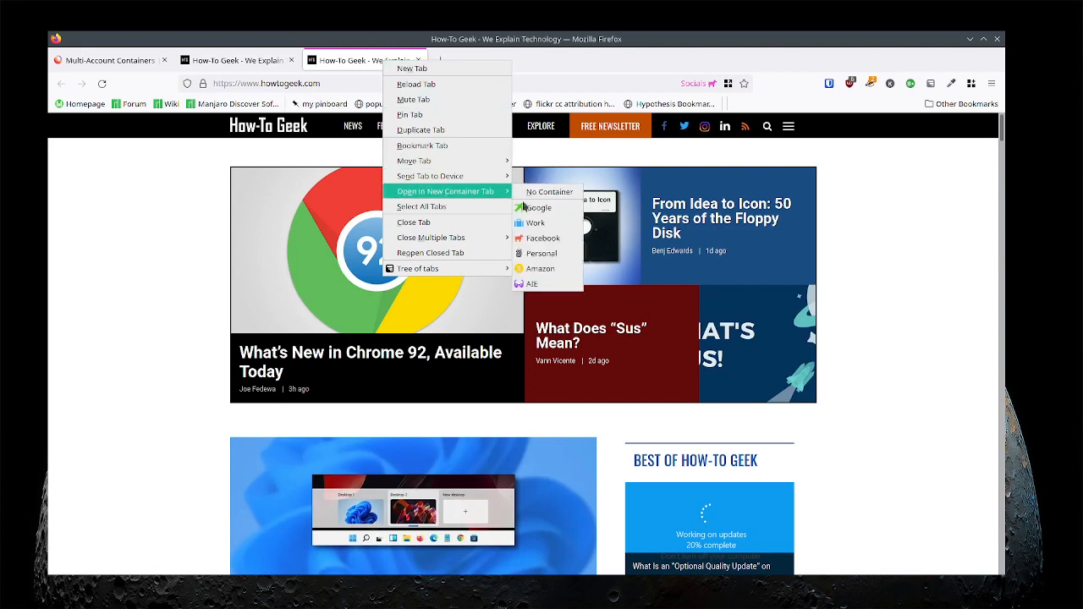
mouse_move(494, 191)
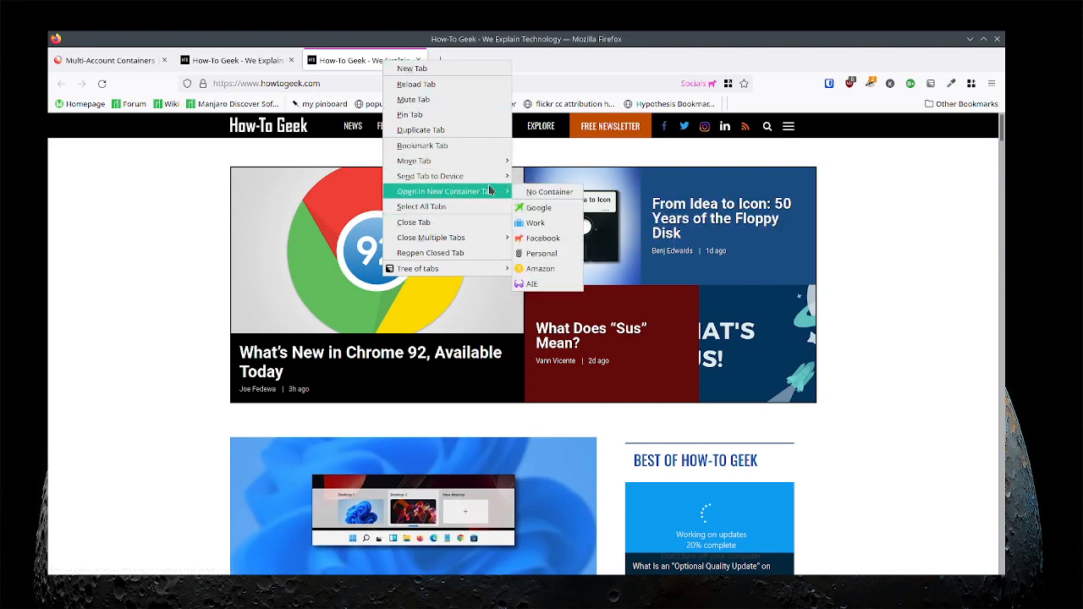
mouse_move(543, 287)
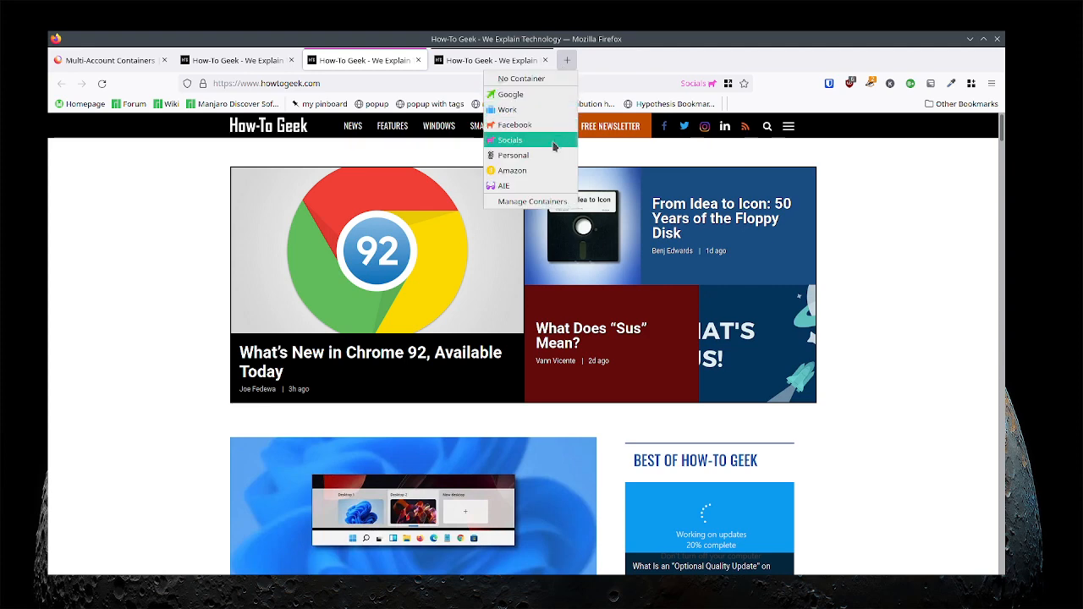
- Review the Container Tabs settings, then close Settings and the Personal How-To Geek tab
click(532, 201)
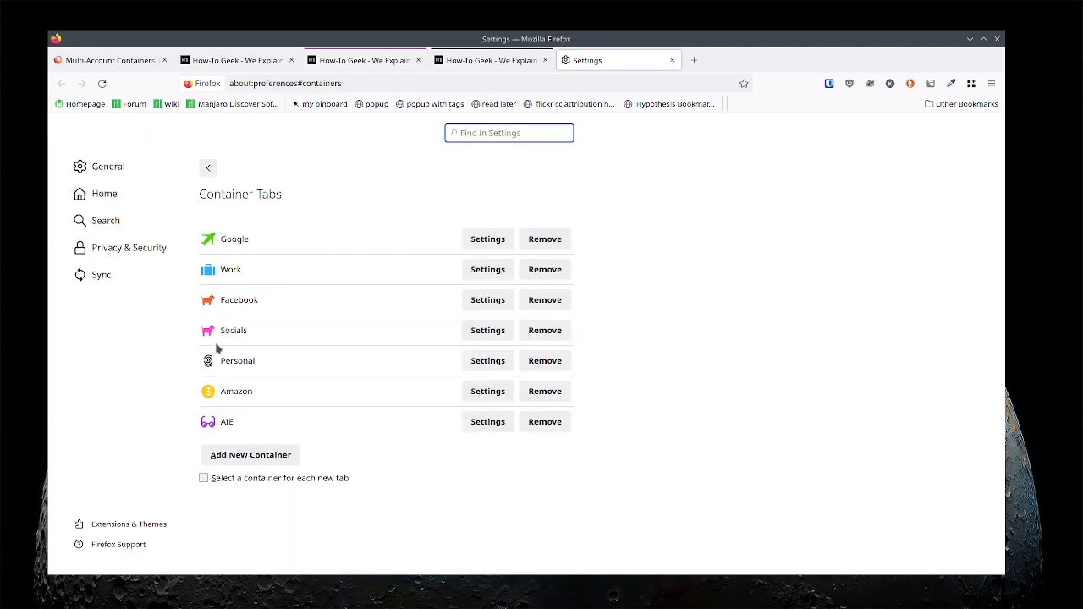
click(488, 360)
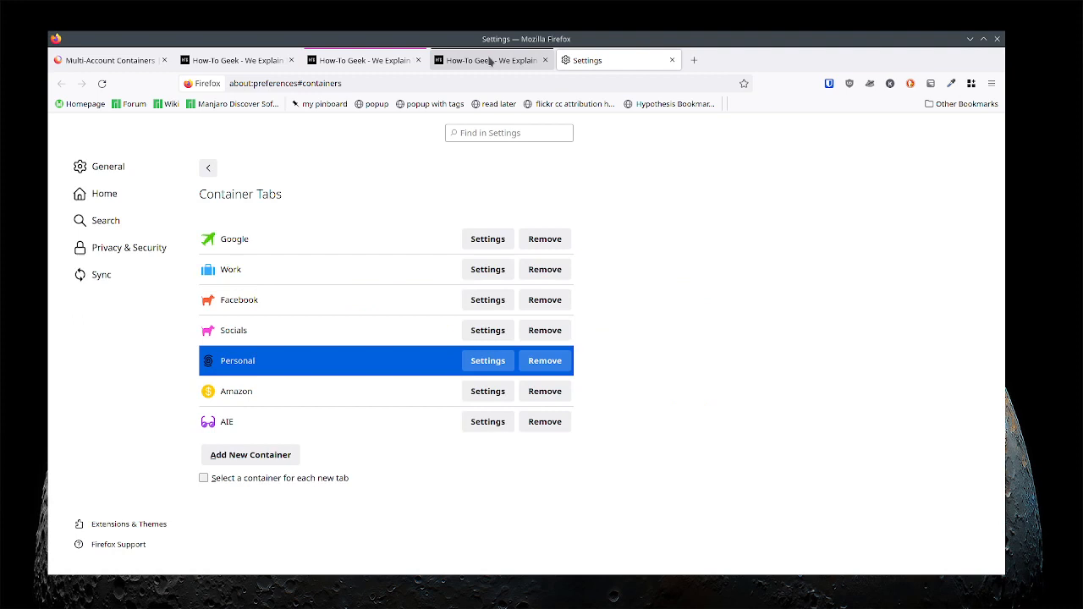
click(491, 60)
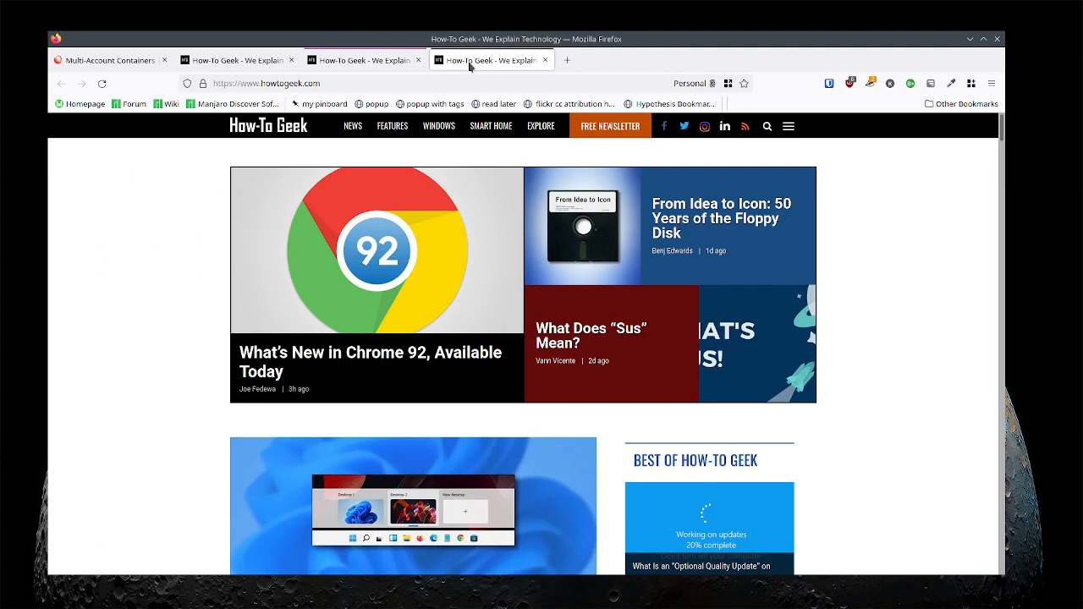
click(558, 59)
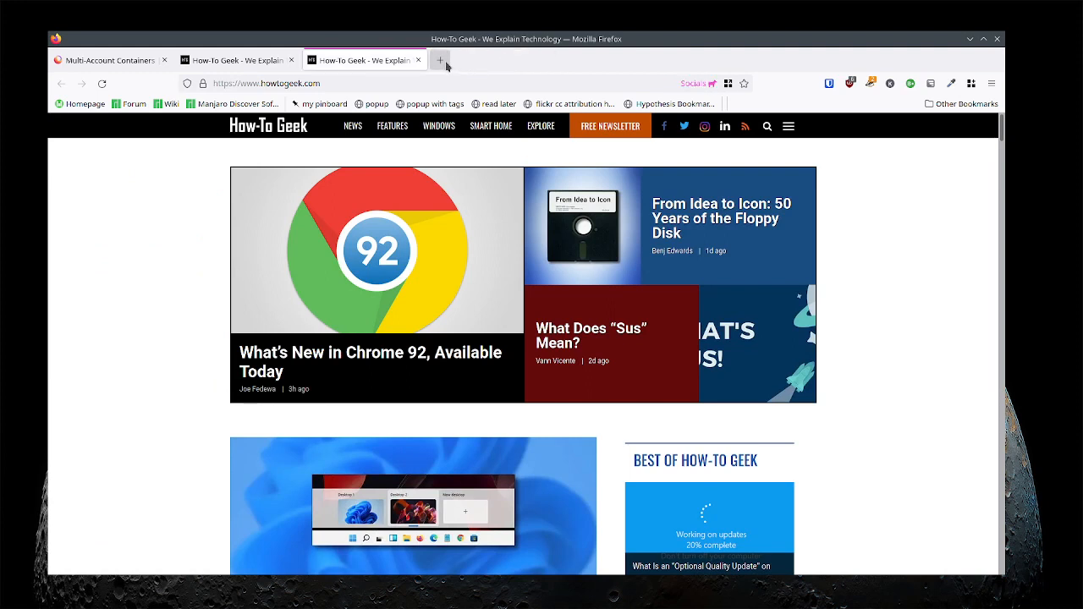
- Create a container named News with orange colour and the airplane icon, then view its settings
click(438, 60)
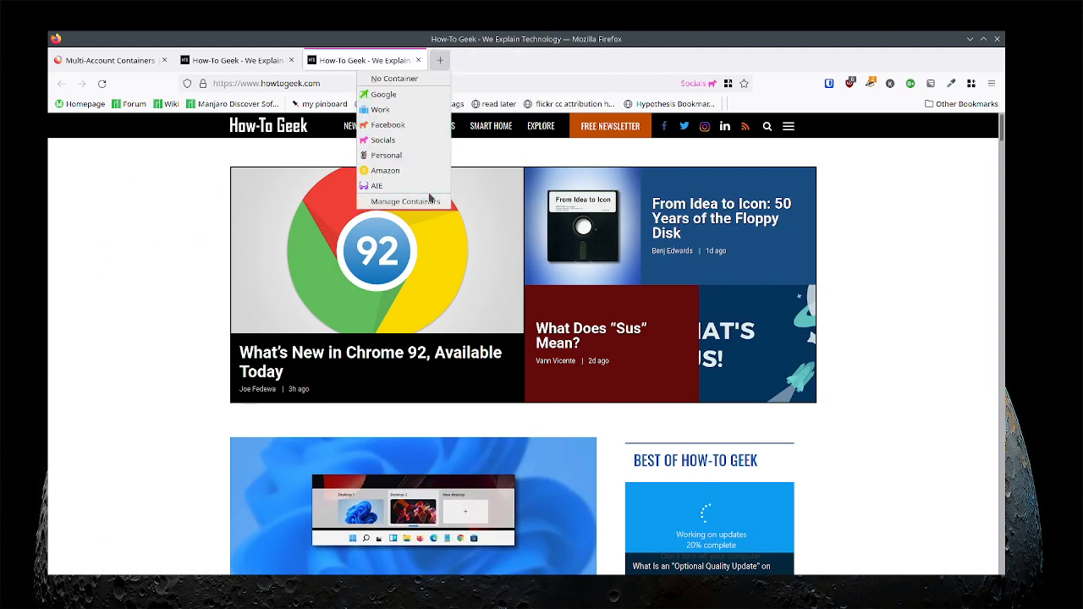
click(401, 200)
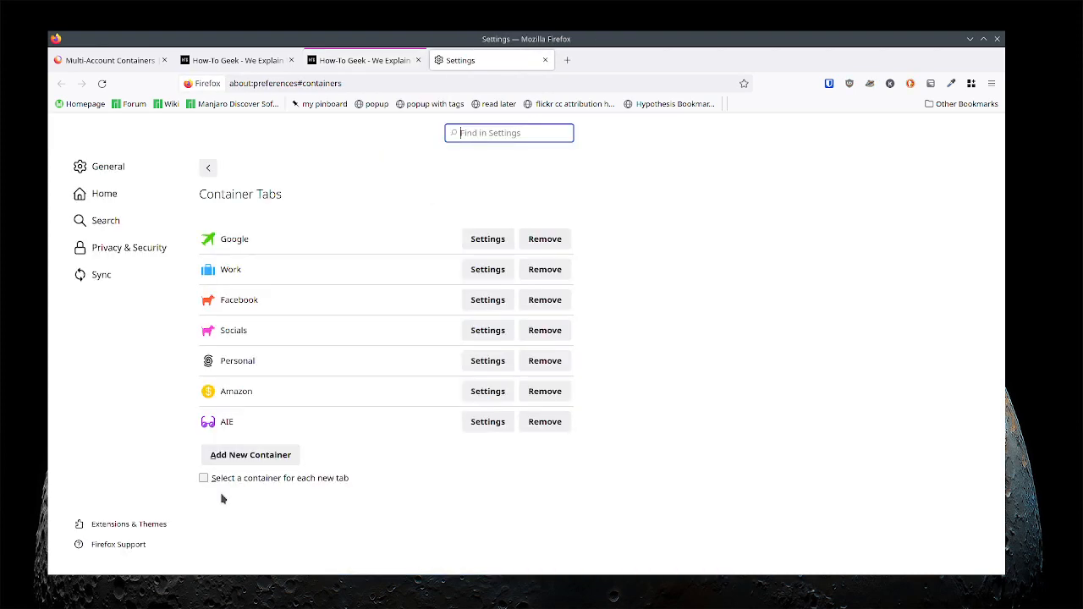
click(250, 454)
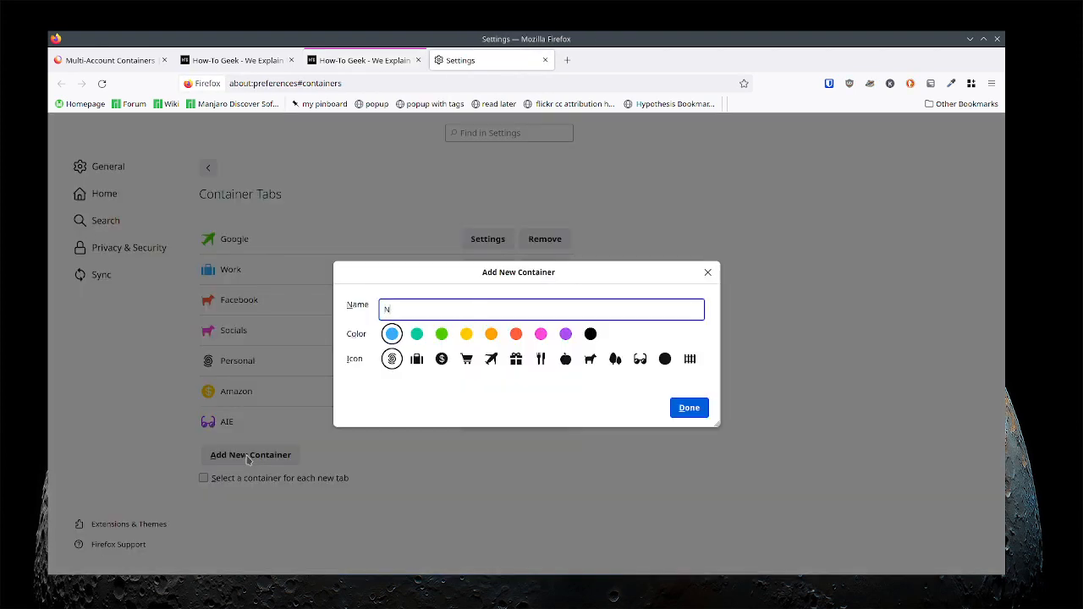
text(ews)
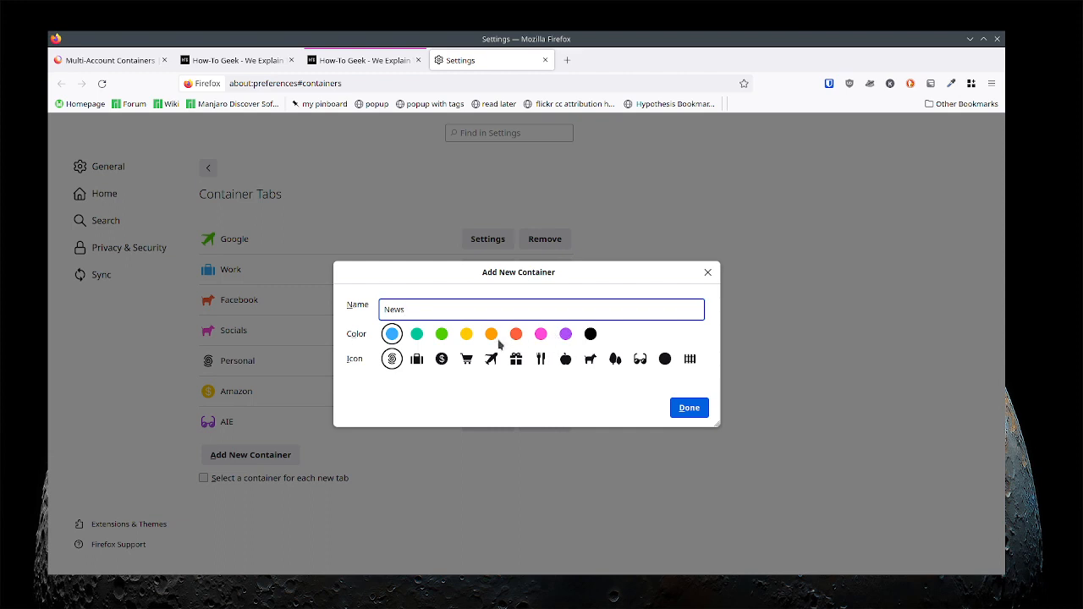
click(491, 334)
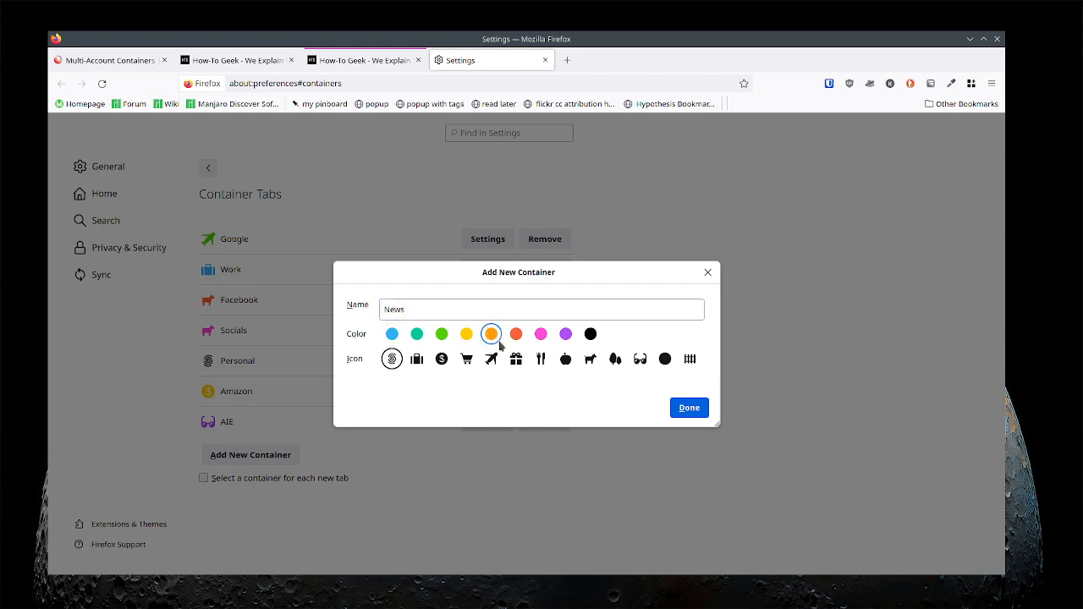
mouse_move(541, 359)
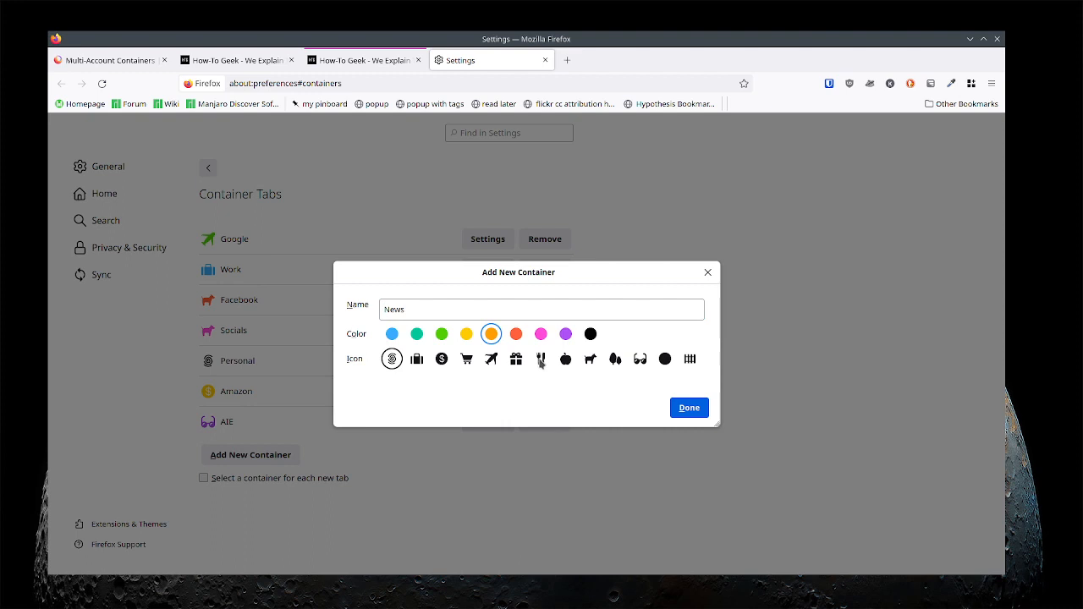
click(540, 359)
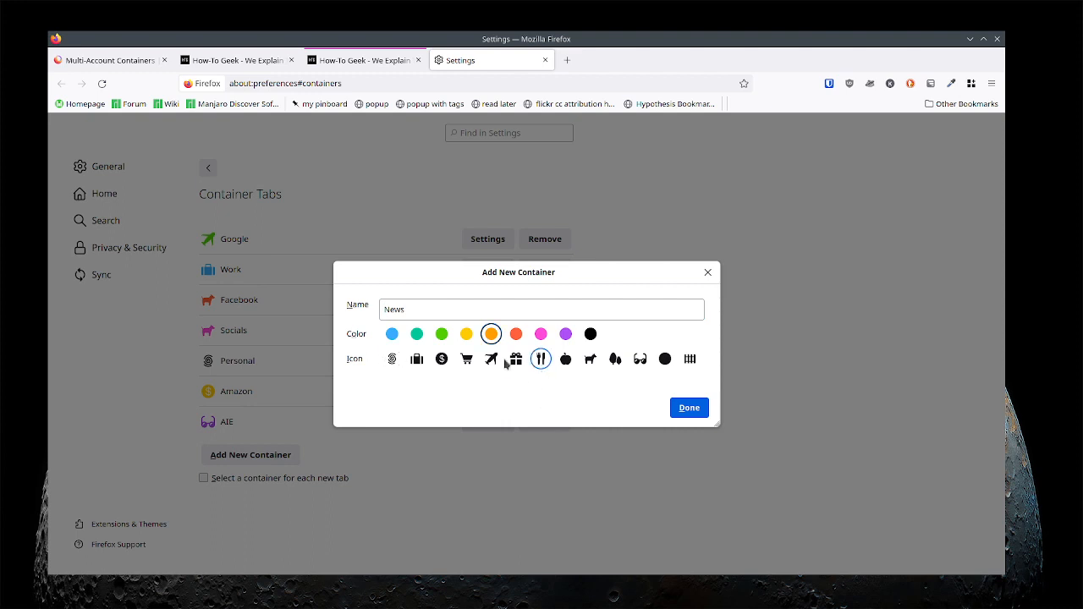
click(689, 408)
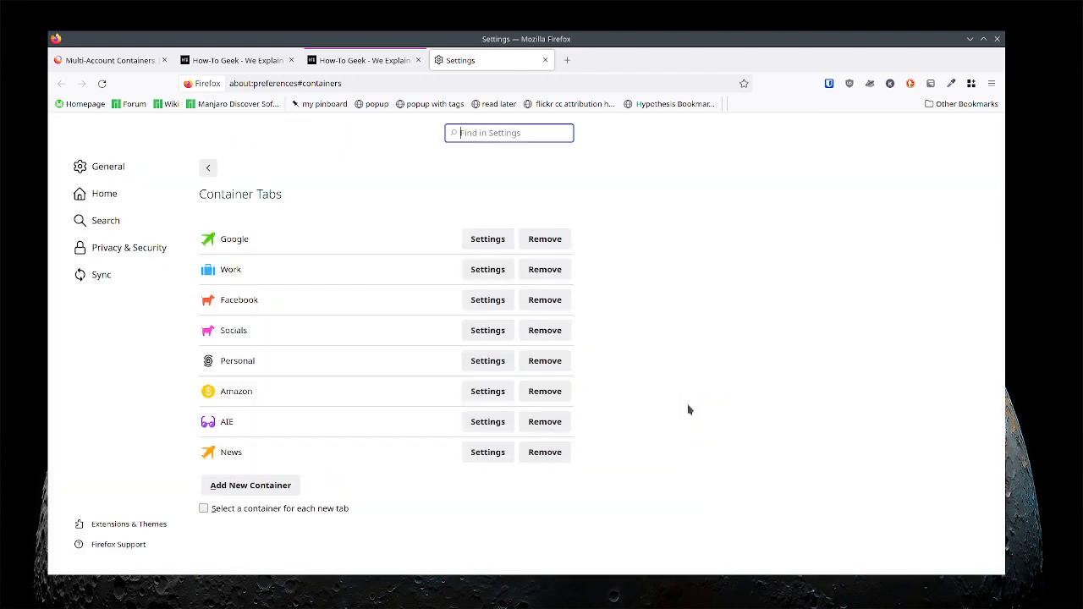
click(487, 452)
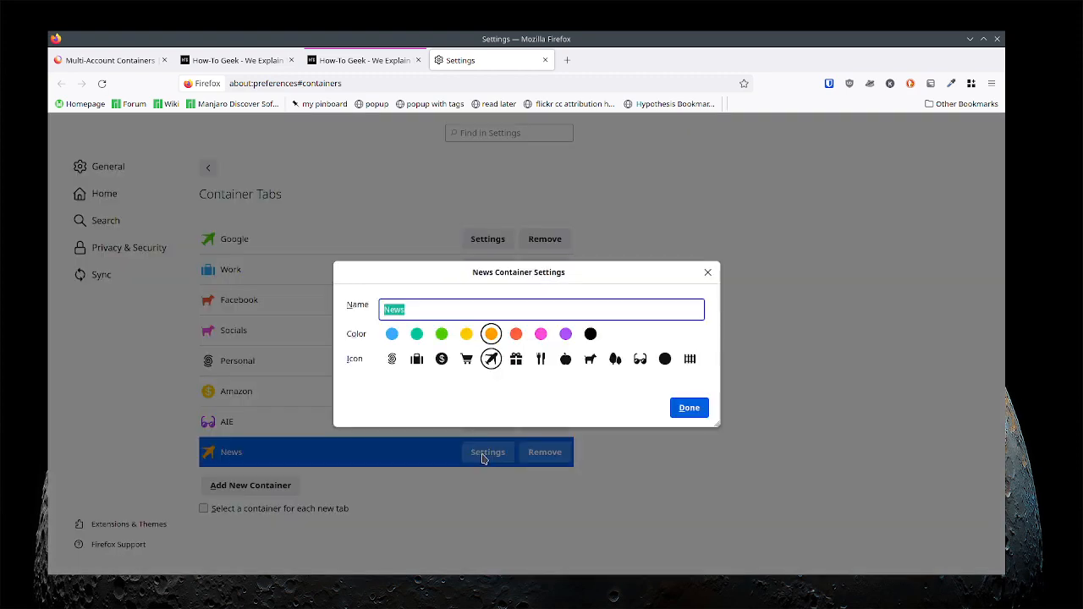
- Reopen the Socials How-To Geek tab in the new News container
click(689, 408)
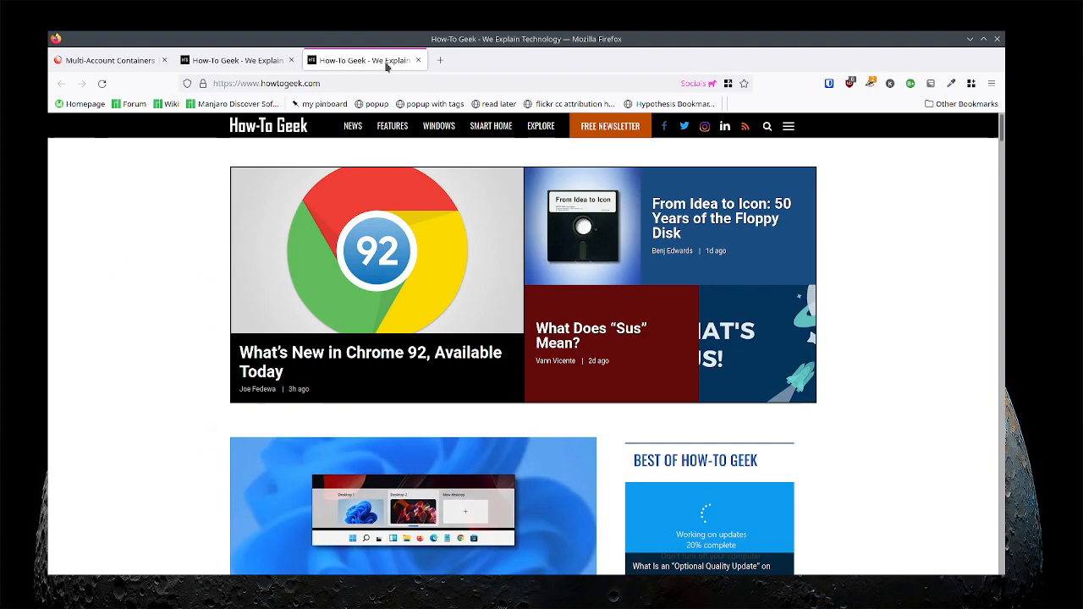
right_click(366, 59)
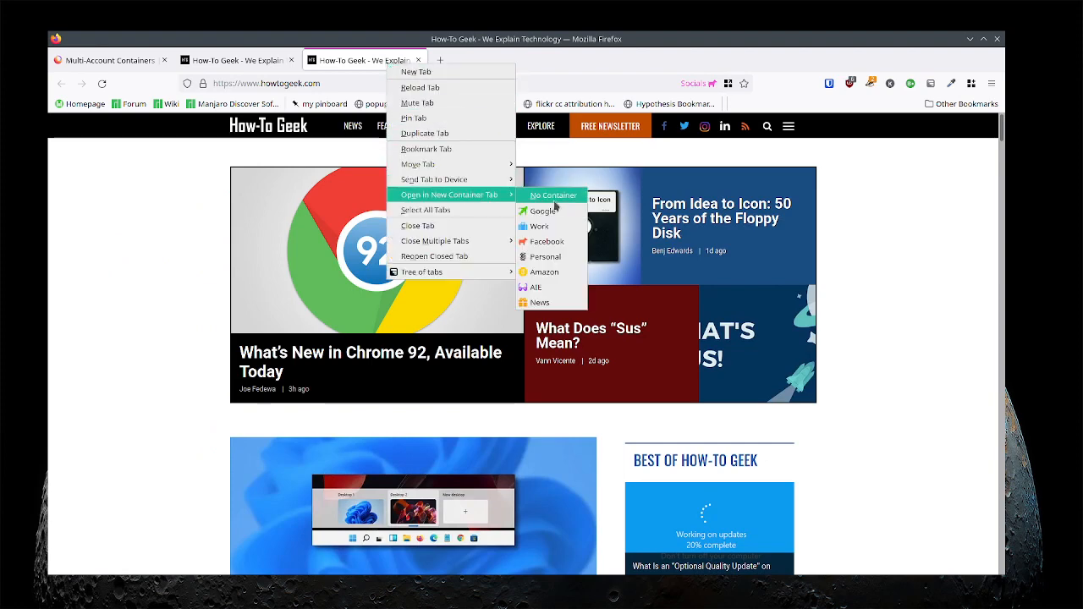
click(554, 195)
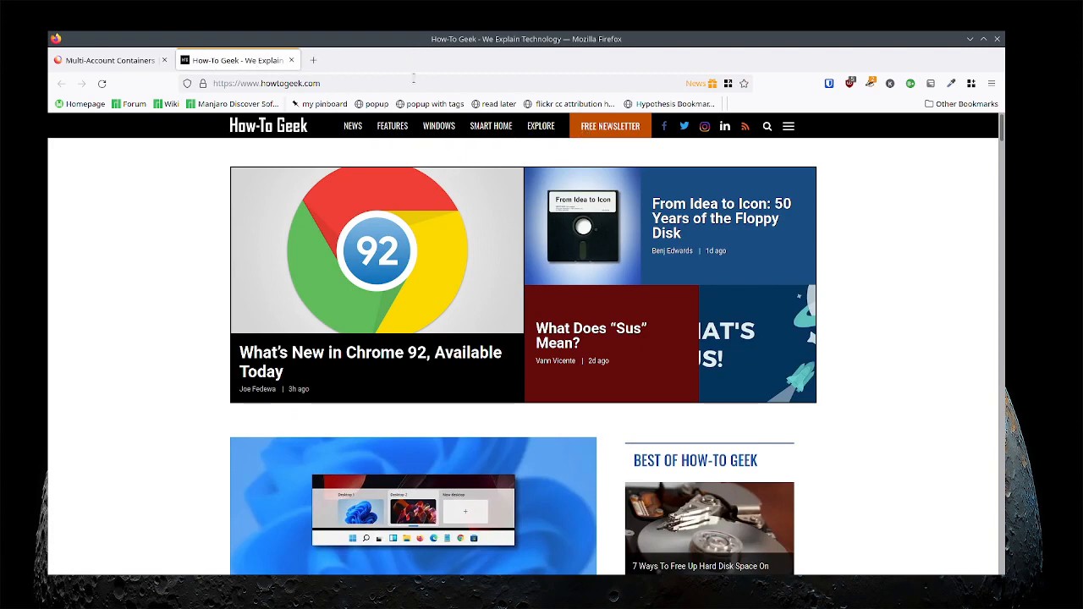
- Start entering howtogeek.com in a new tab and close the extra How-To Geek tab
text(hot)
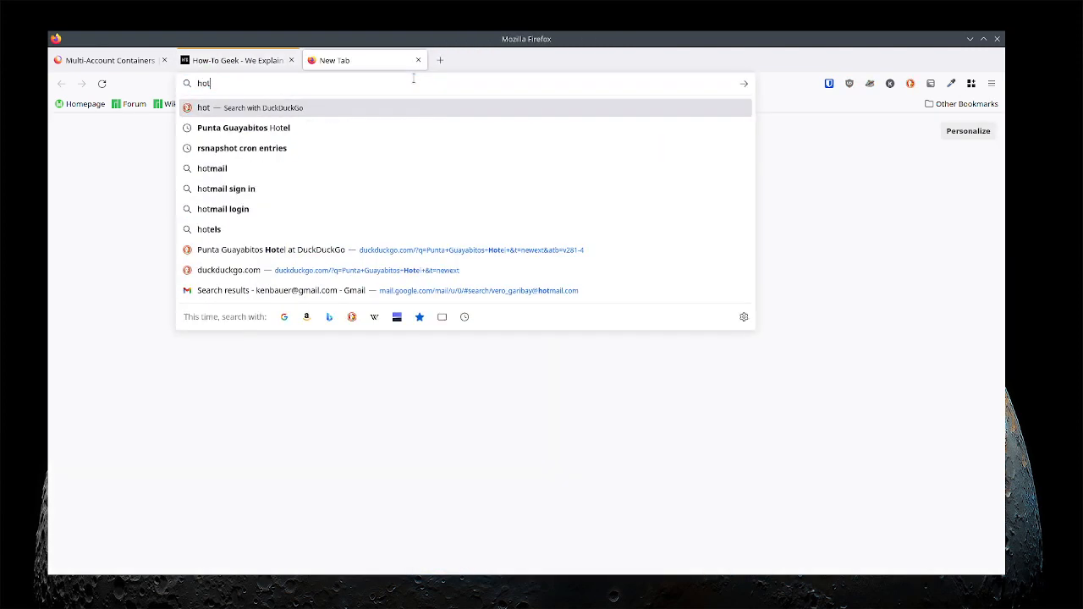
text(howtogeek.com)
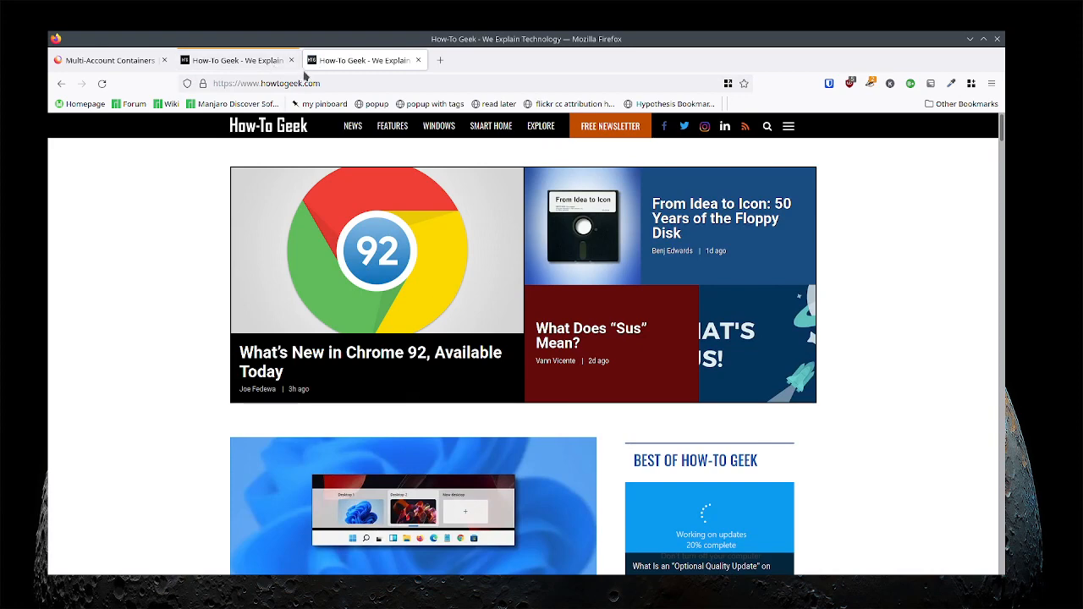
click(566, 60)
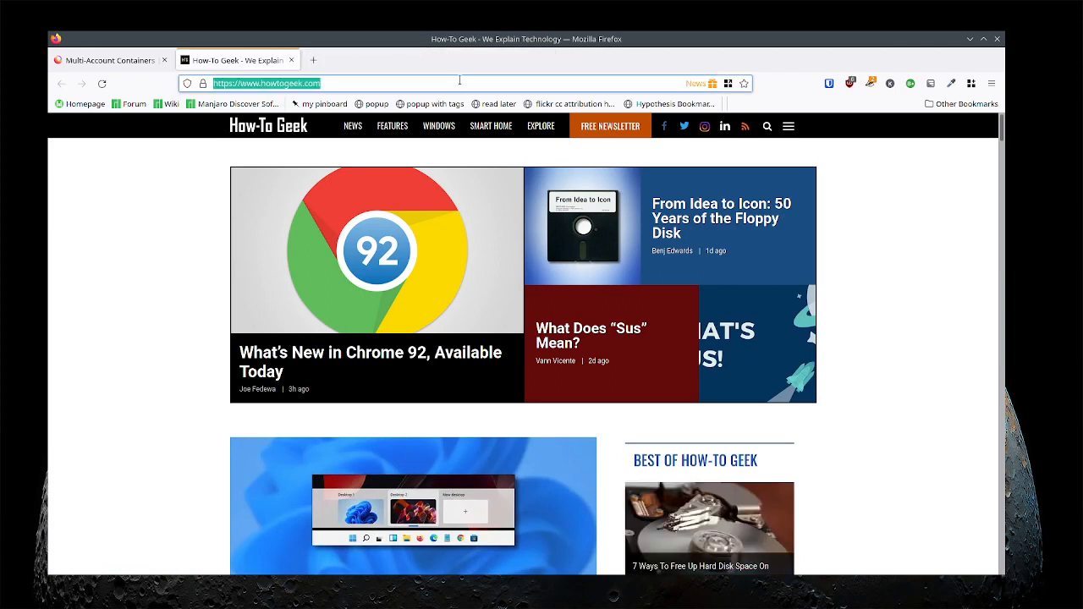
mouse_move(724, 83)
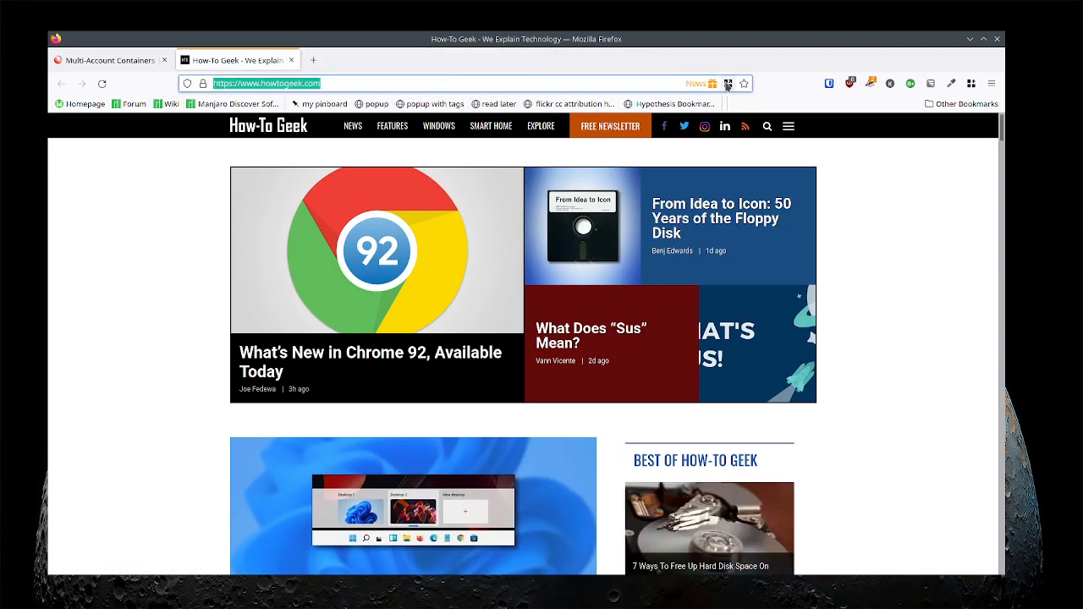
click(715, 83)
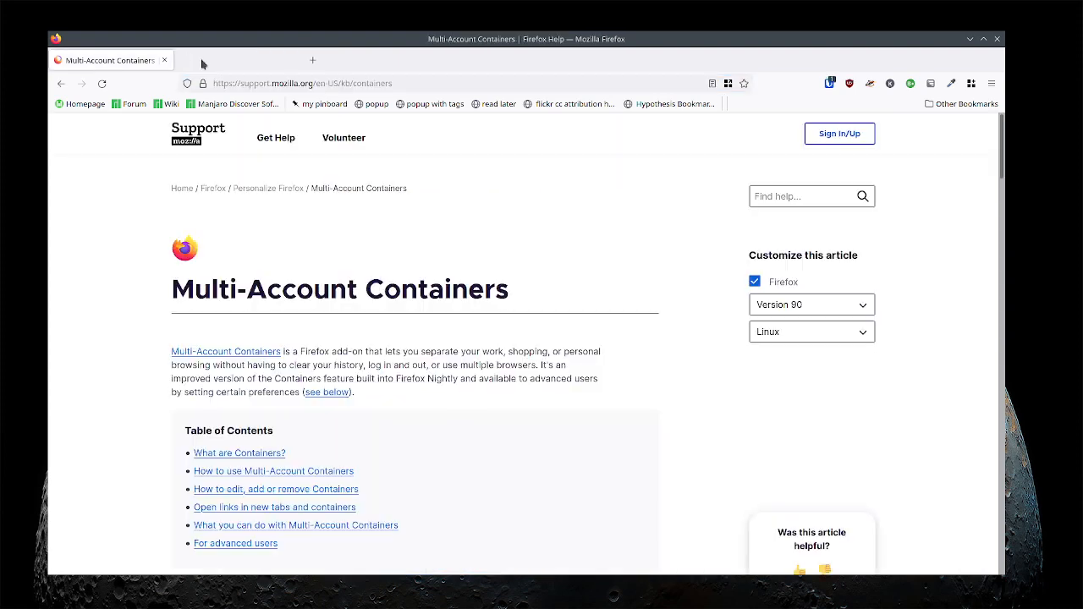
- Assign howtogeek.com to always open in the News container, then reload the site to confirm
text(https://www.howtogeek.com/)
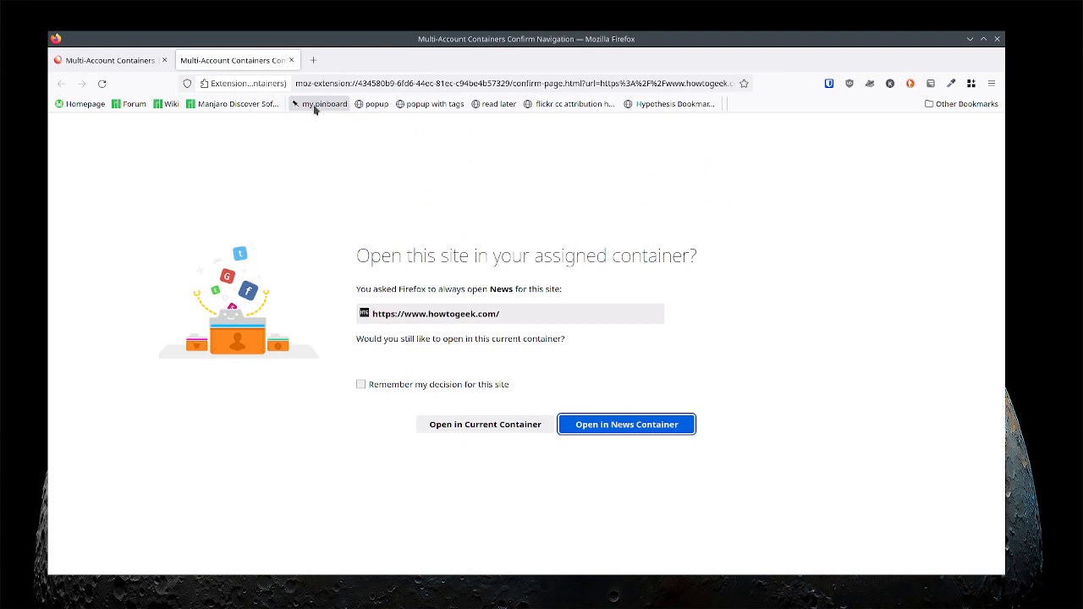
mouse_move(512, 235)
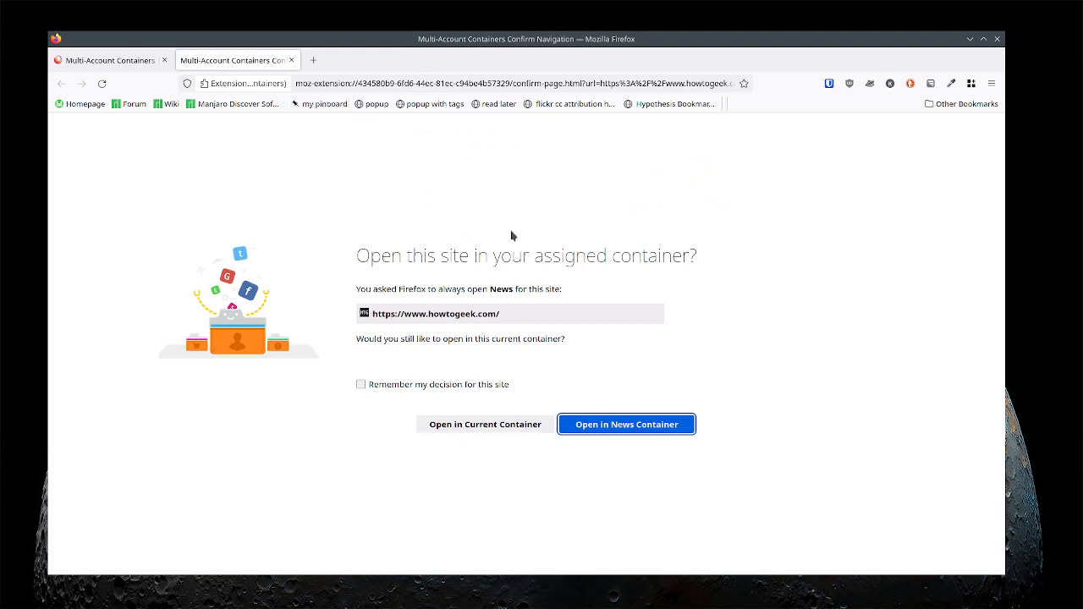
mouse_move(528, 352)
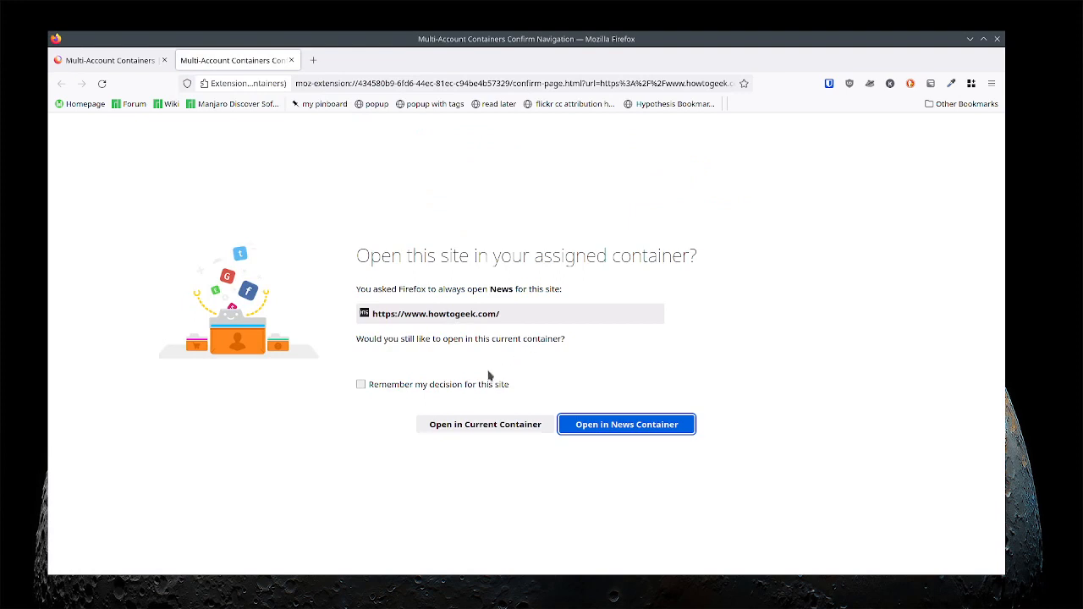
click(359, 384)
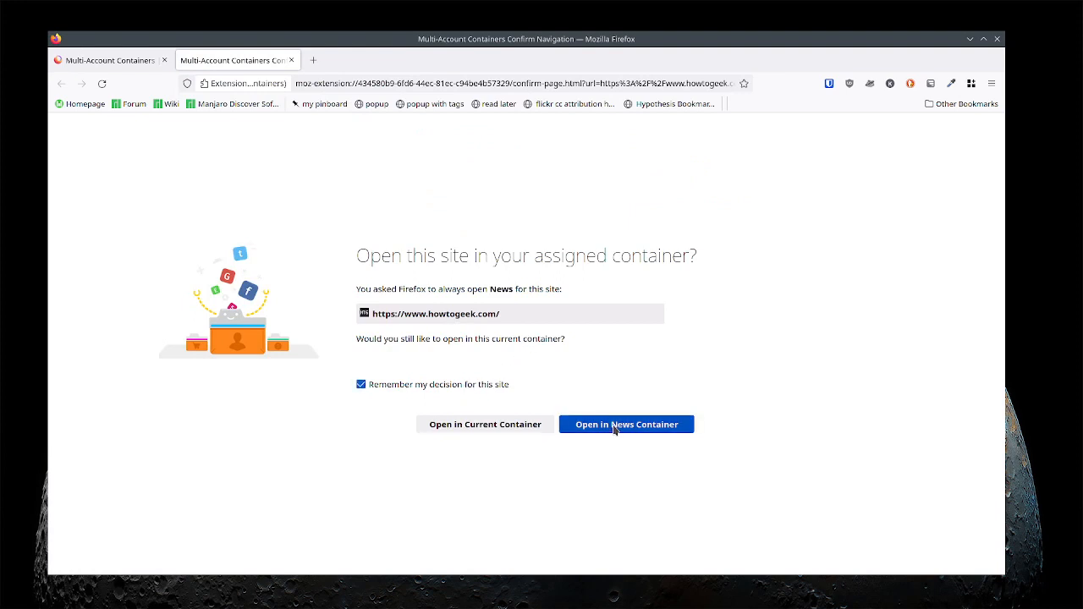
click(626, 424)
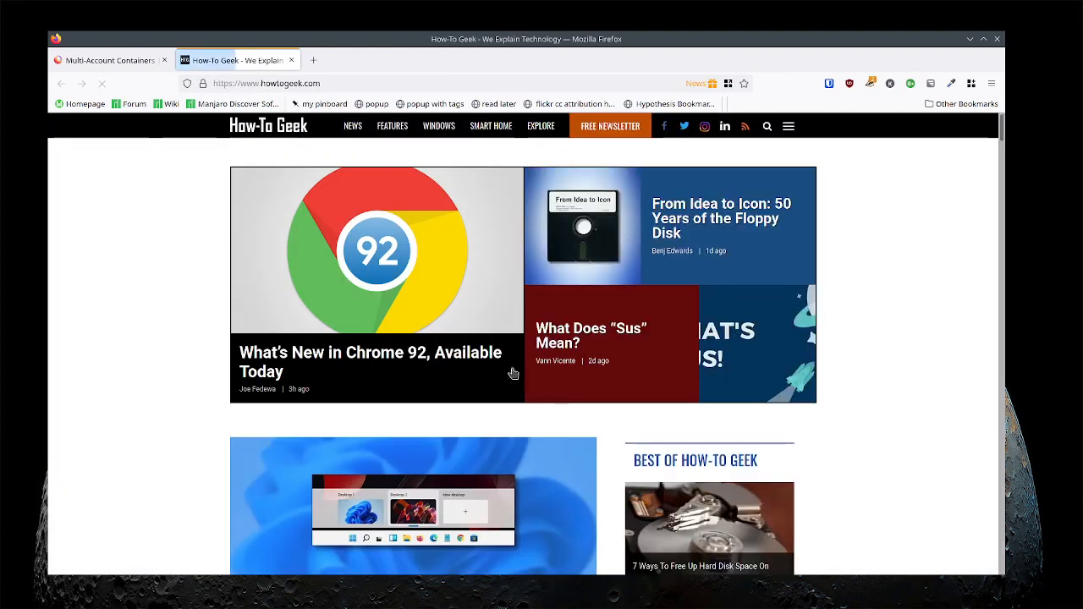
click(101, 61)
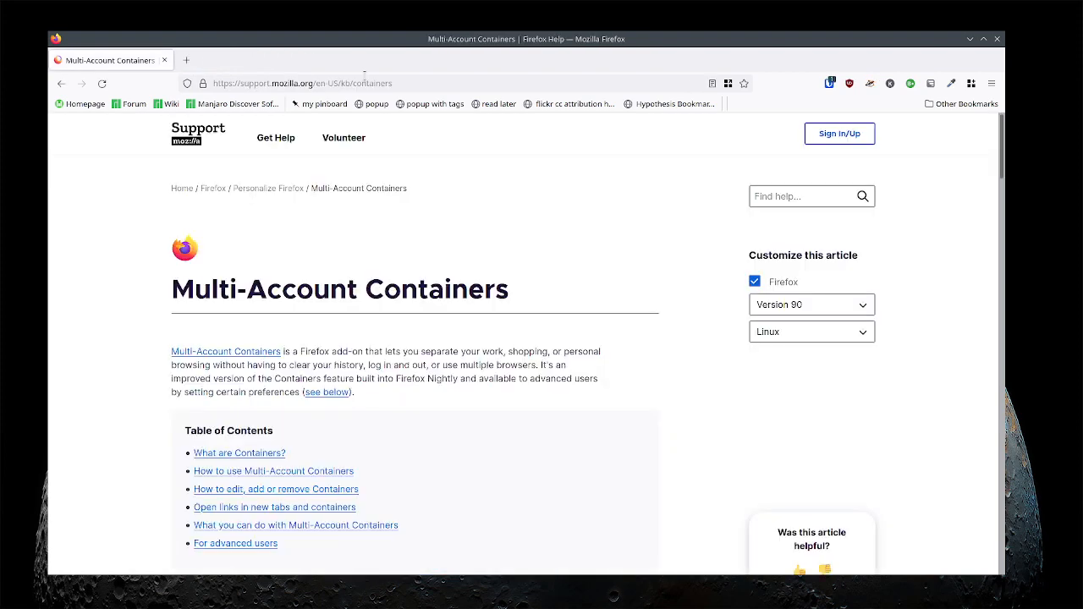
text(https://www.howtogeek.com/)
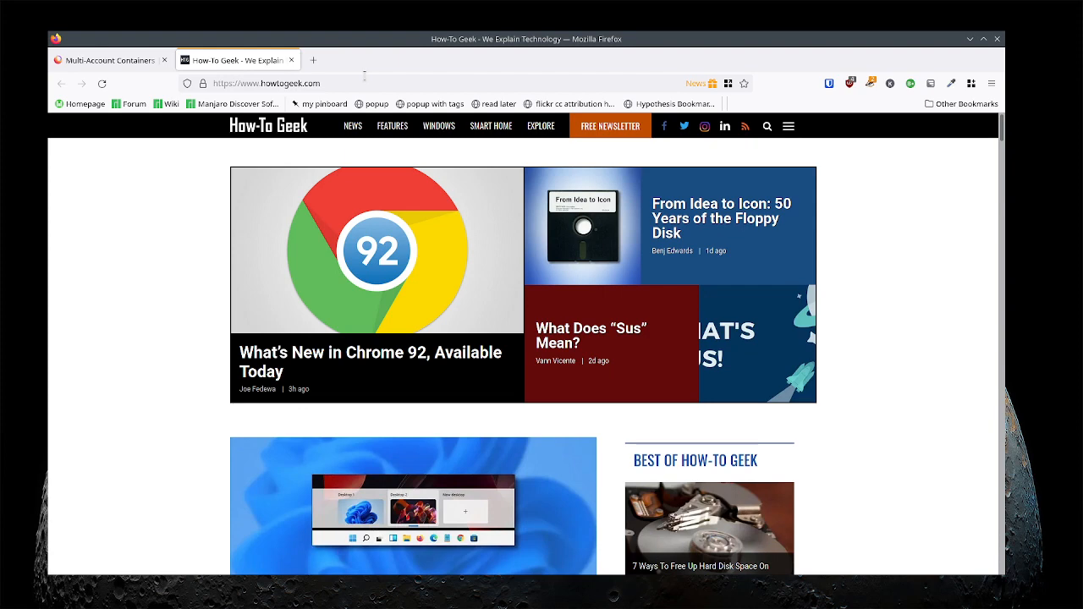
mouse_move(974, 333)
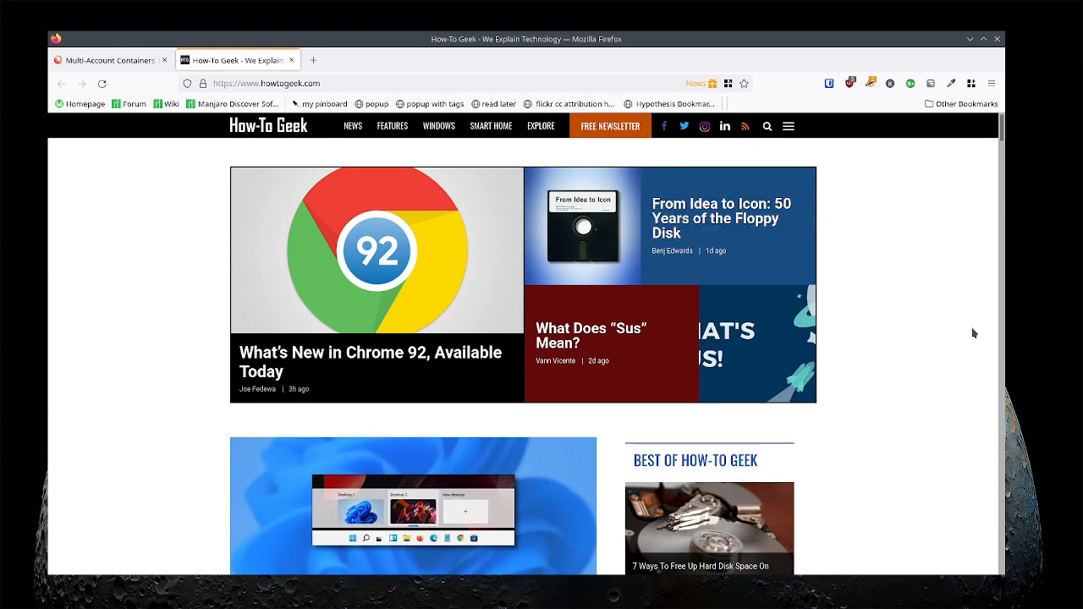
mouse_move(298, 225)
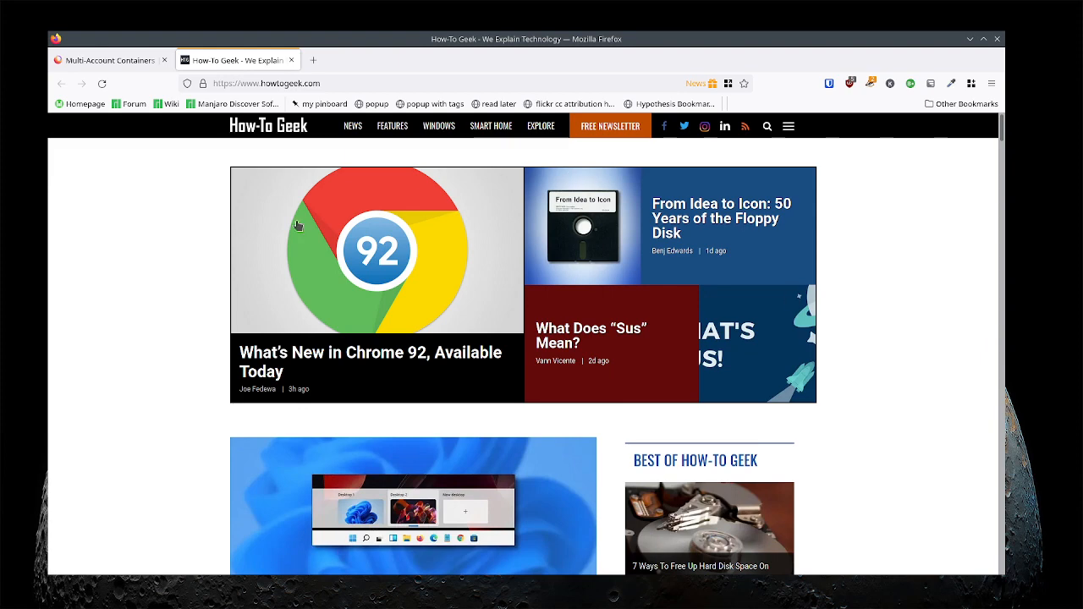
mouse_move(99, 197)
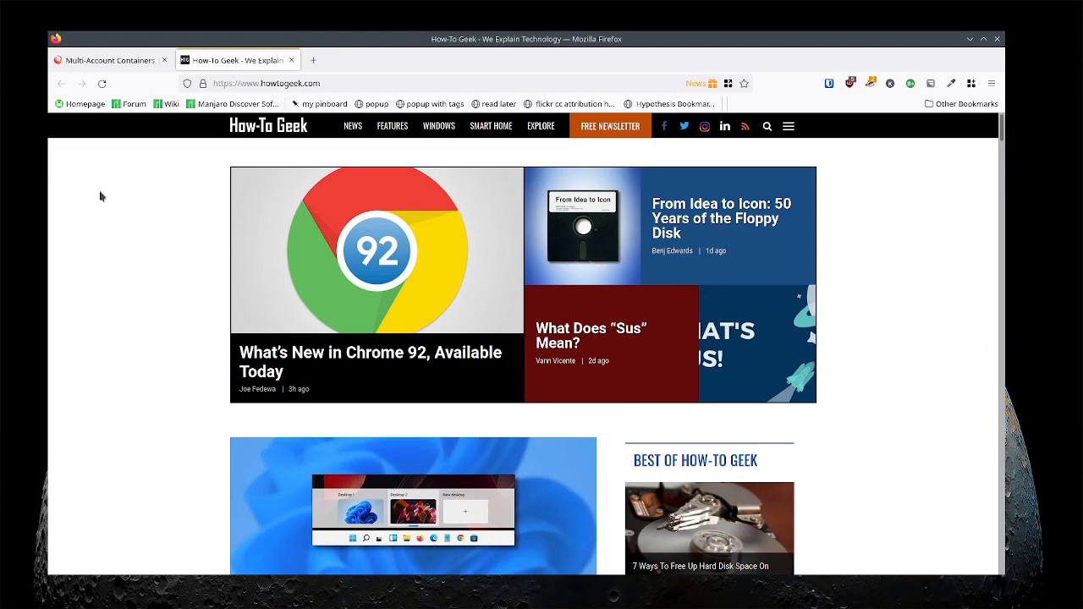
mouse_move(105, 165)
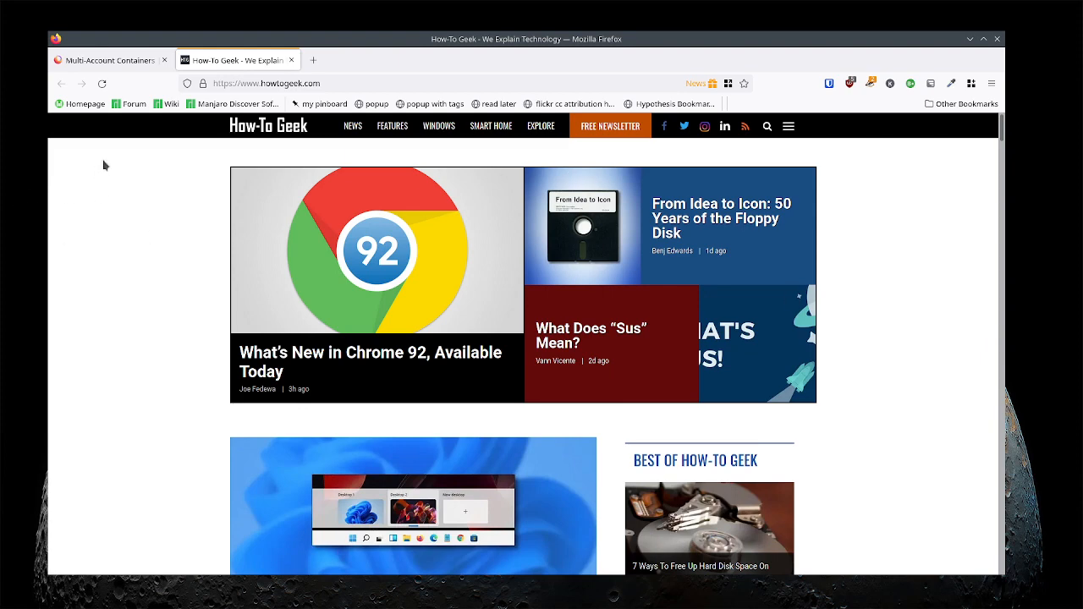
- Check the container list now includes News, then return to the Multi-Account Containers article
click(311, 59)
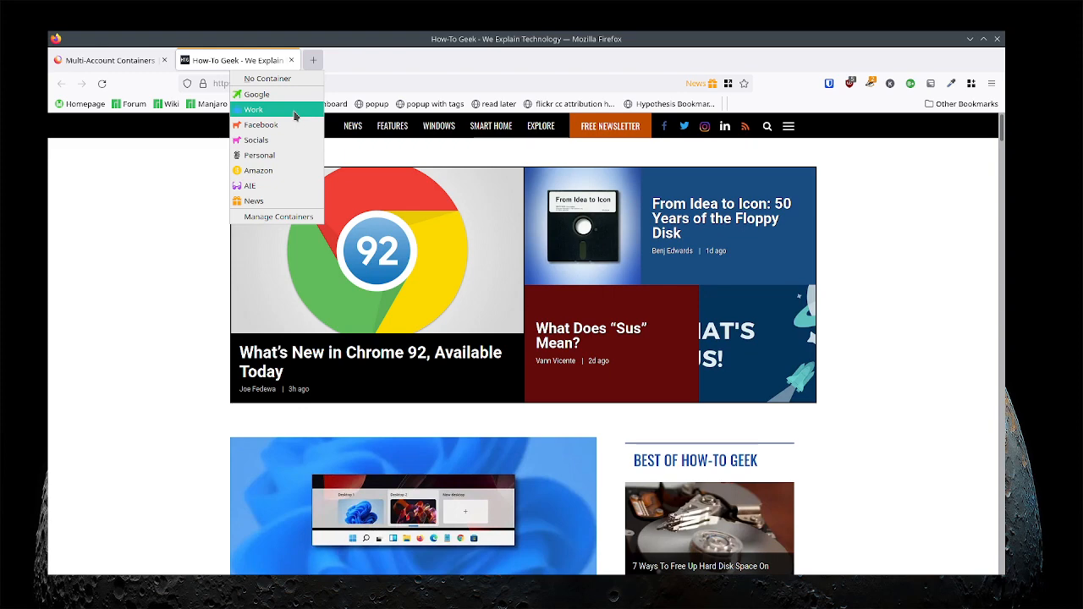
mouse_move(288, 124)
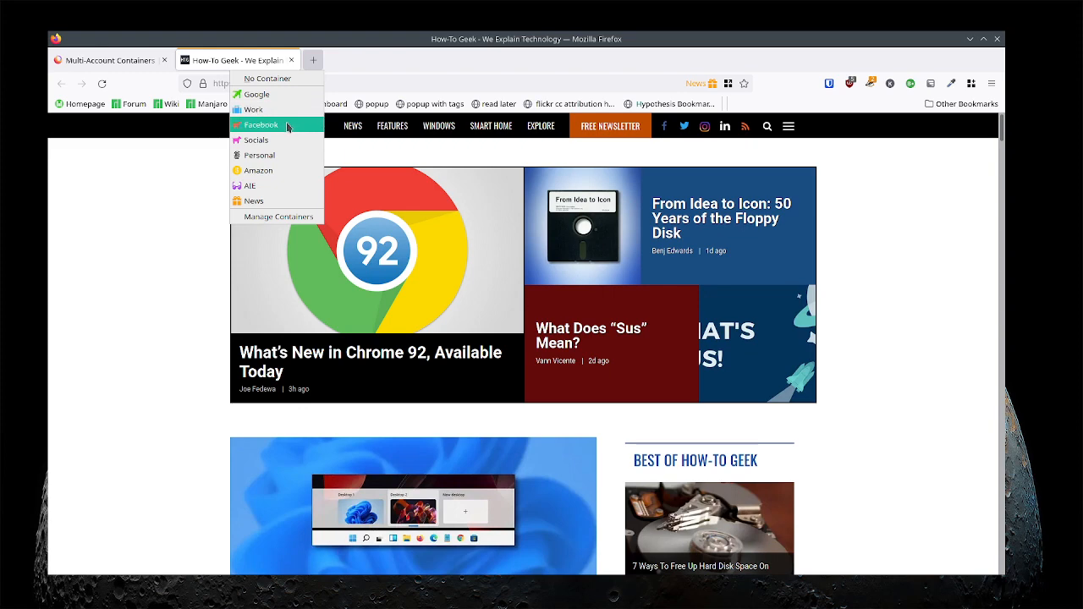
mouse_move(280, 141)
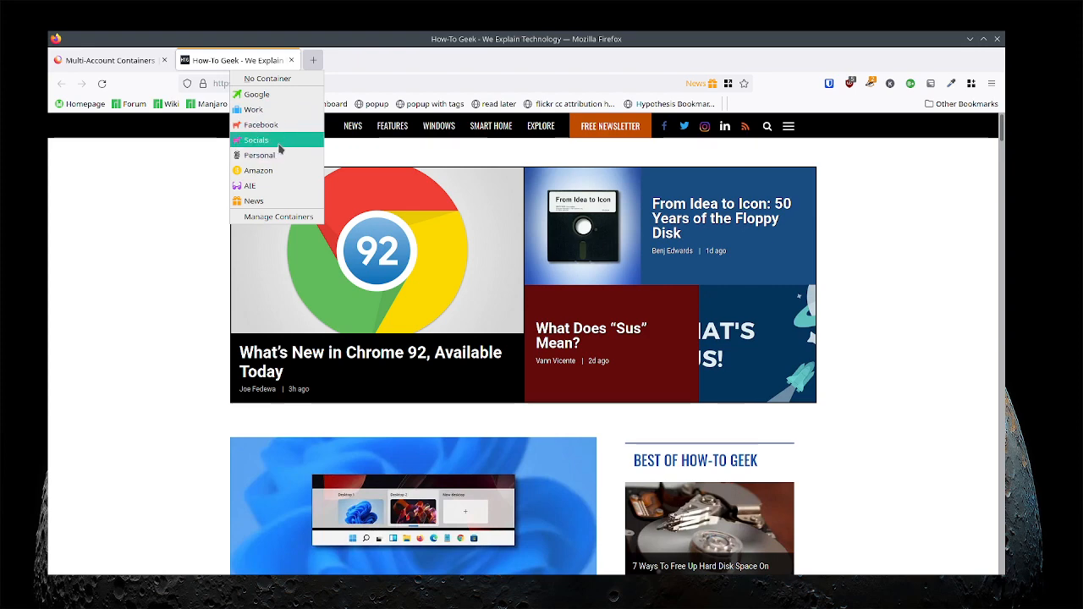
mouse_move(279, 155)
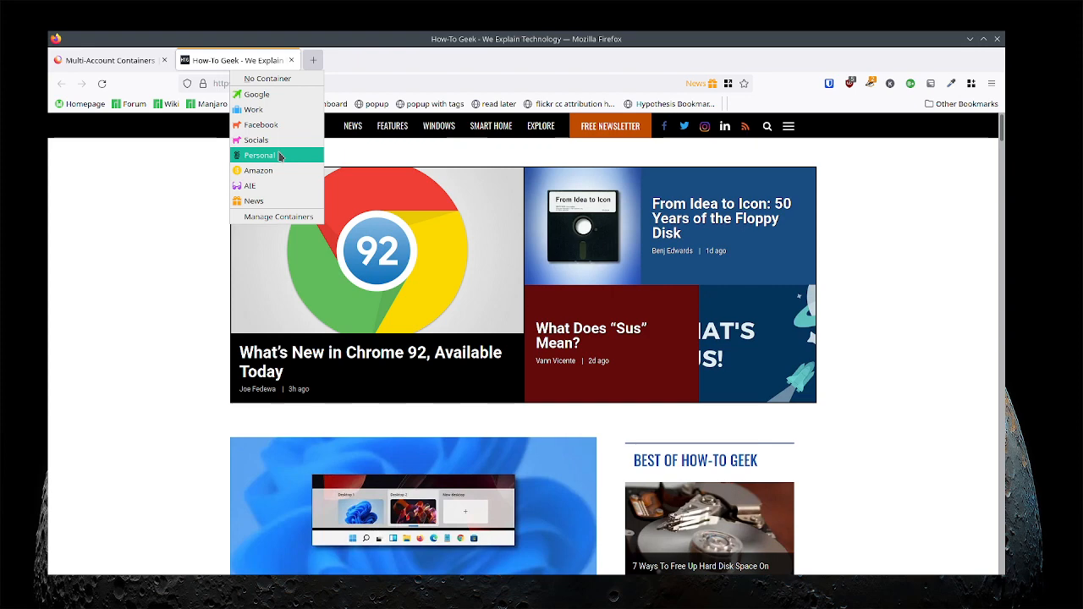
mouse_move(250, 170)
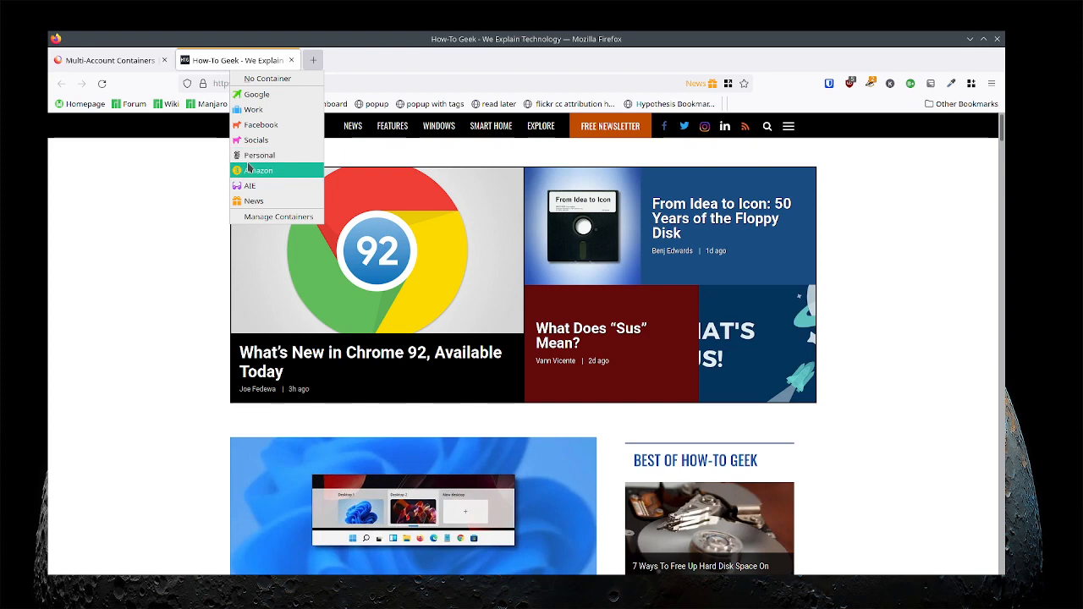
mouse_move(254, 109)
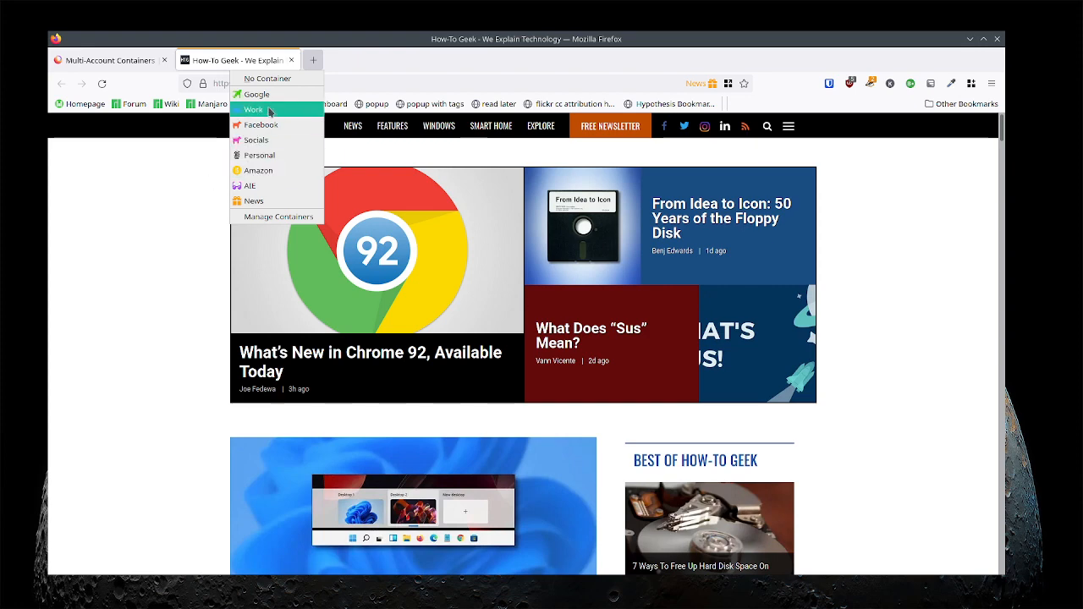
mouse_move(269, 115)
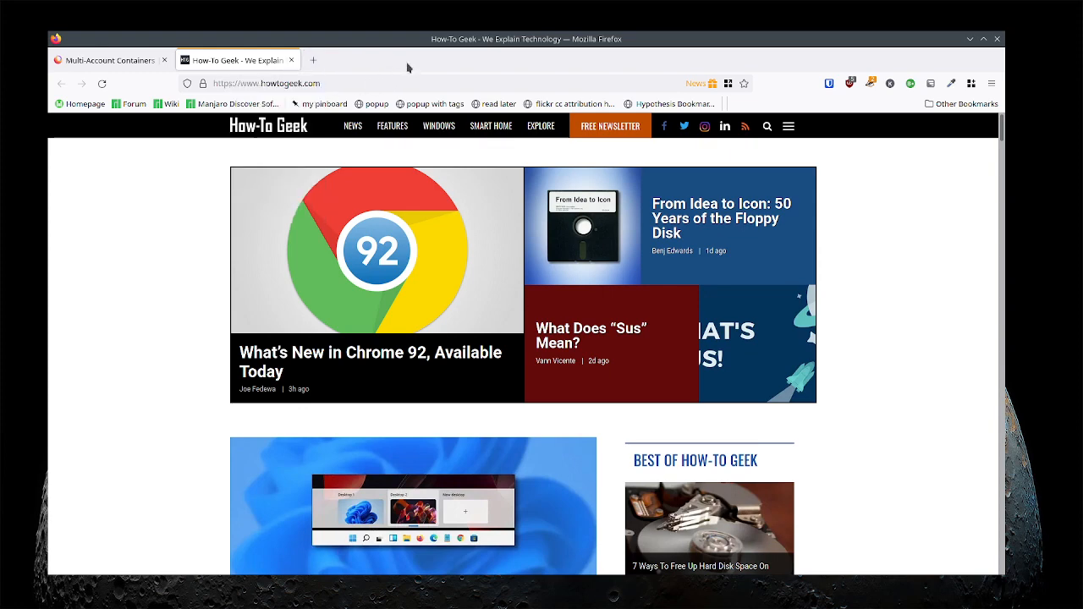
mouse_move(478, 147)
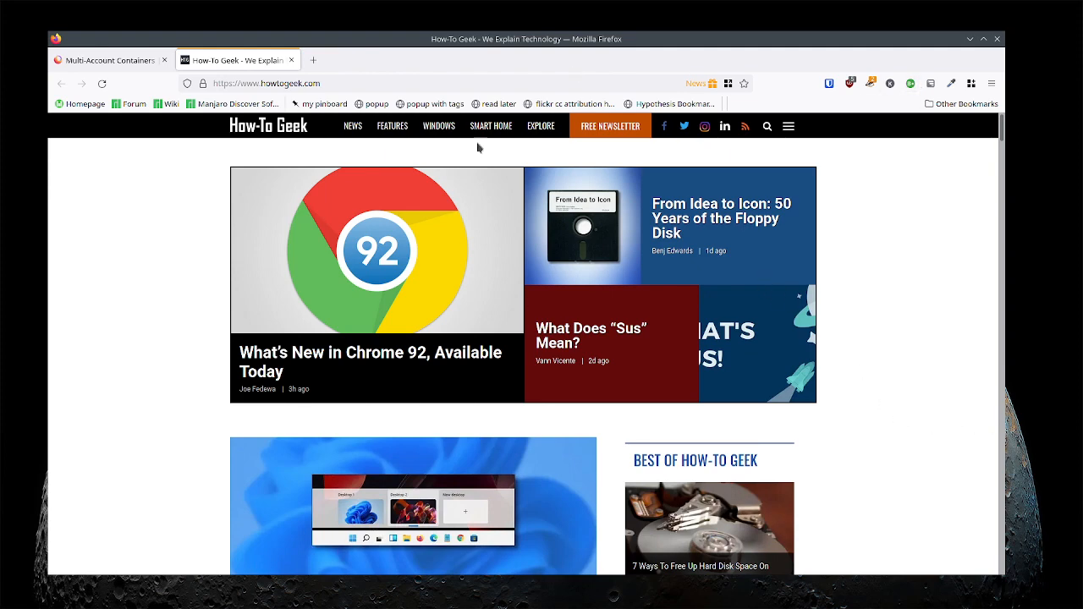
click(108, 60)
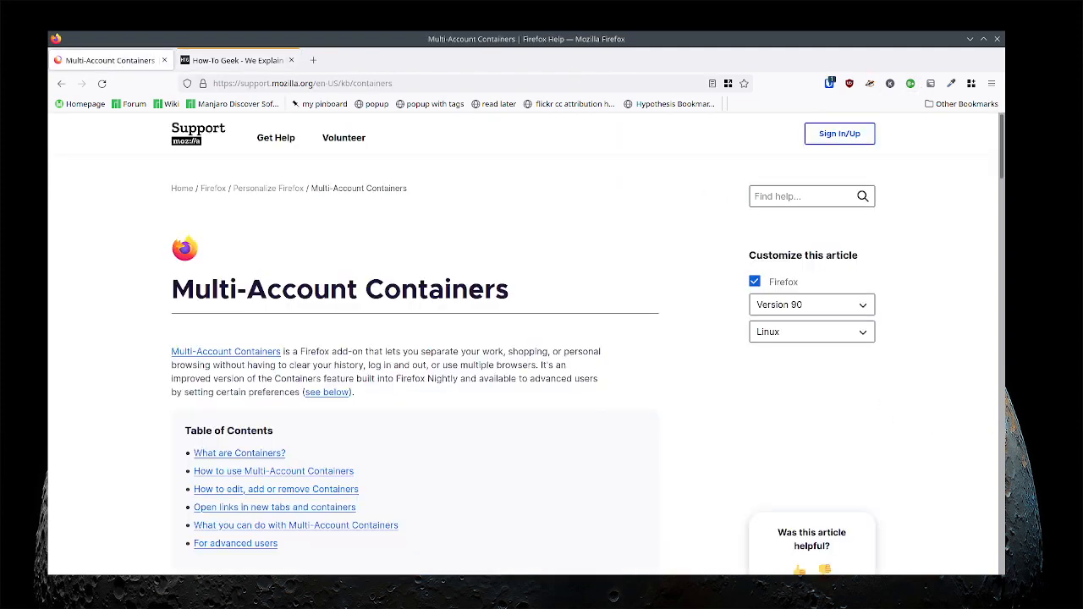